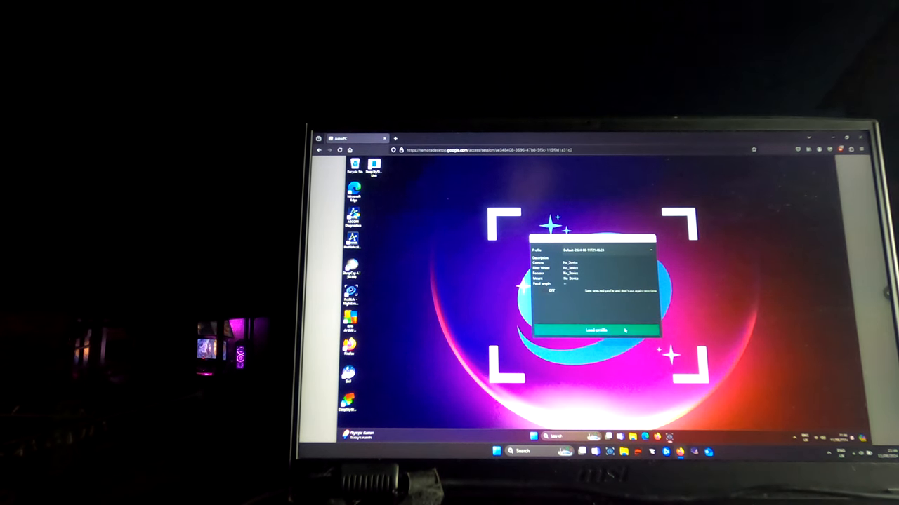
Step: Load the default equipment profile from the N.I.N.A. startup profile chooser
left_click(596, 330)
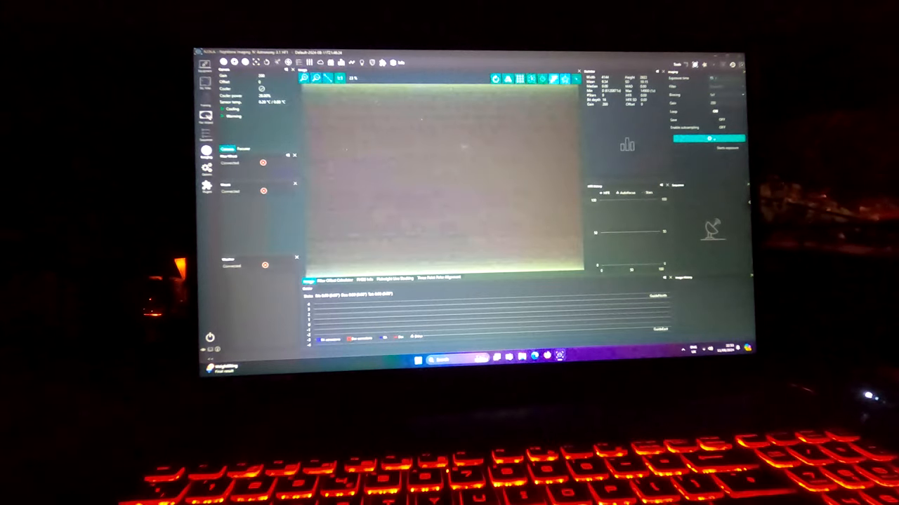
Step: Switch to the Imaging tab to view the latest captured star-field frame
left_click(709, 138)
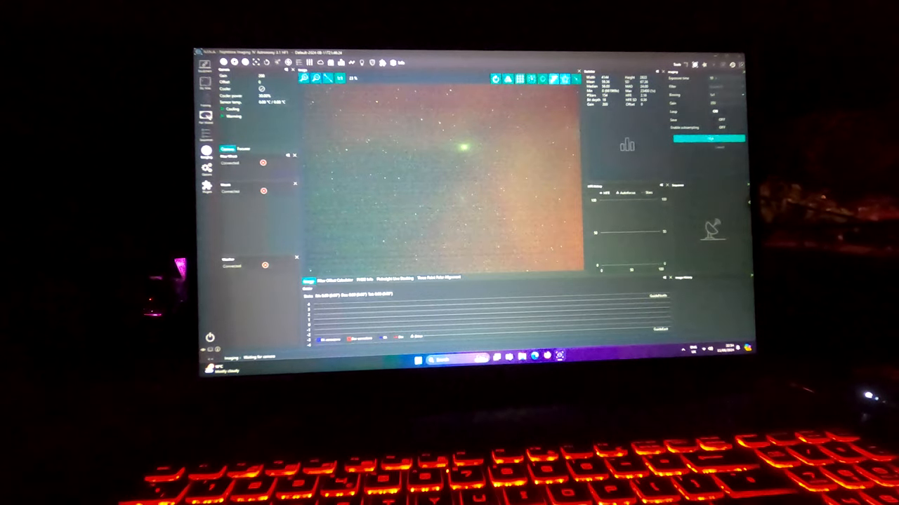
left_click(709, 138)
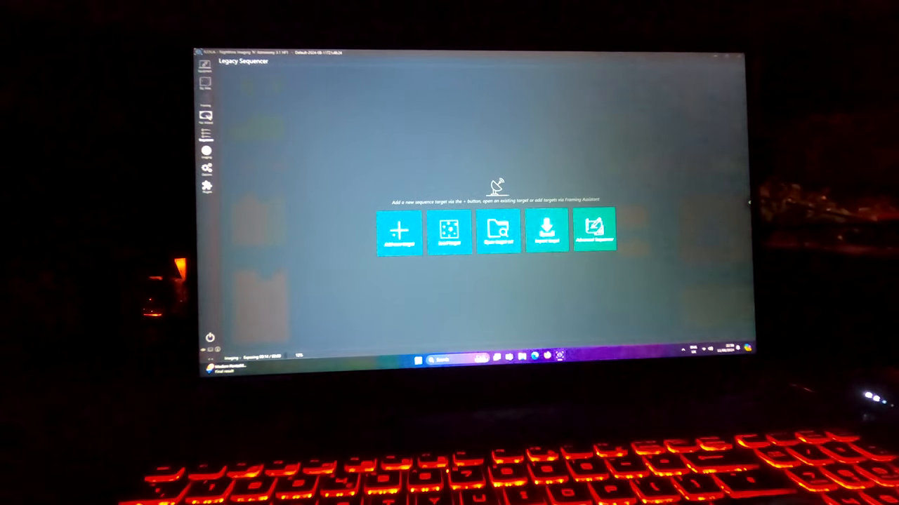
left_click(398, 232)
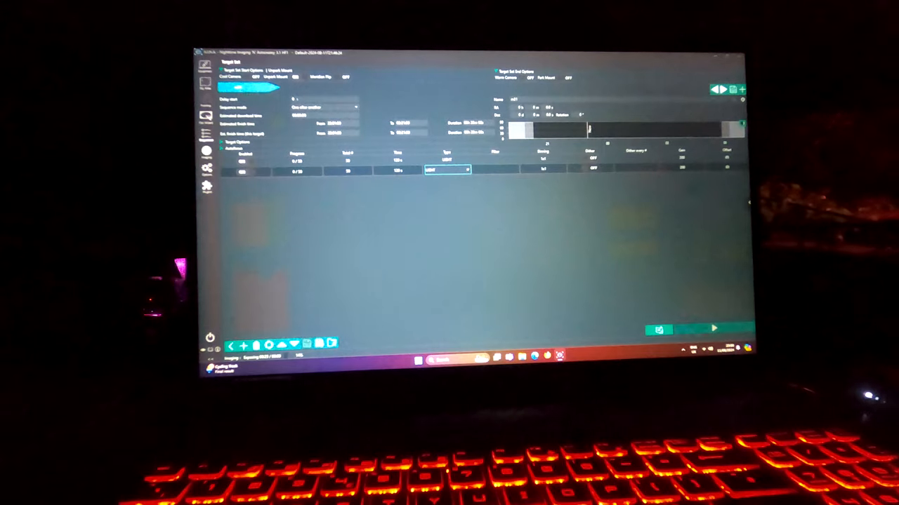
Step: Set the second sequence row's frame Type to DARK
left_click(447, 170)
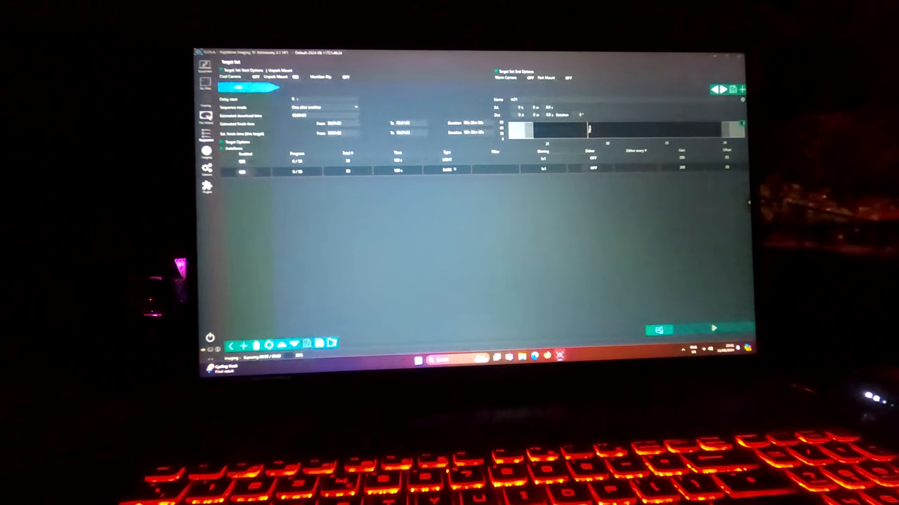
left_click(447, 170)
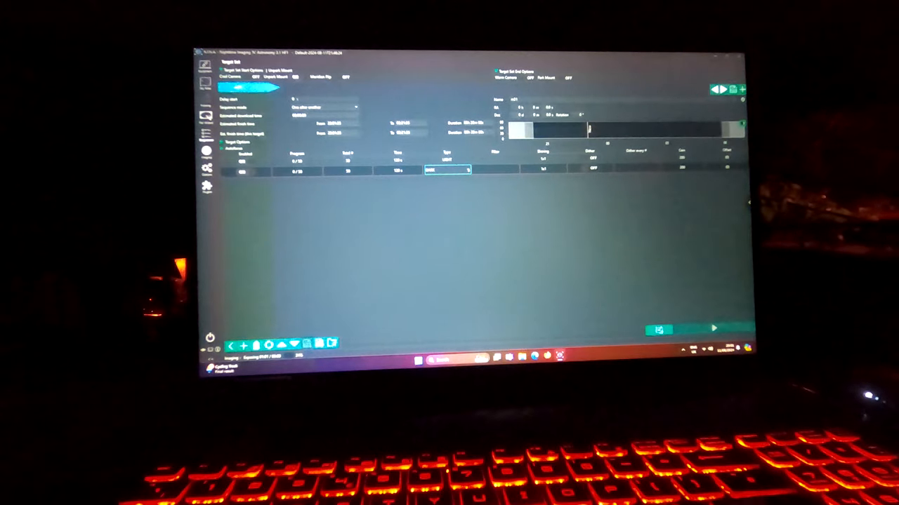
left_click(447, 170)
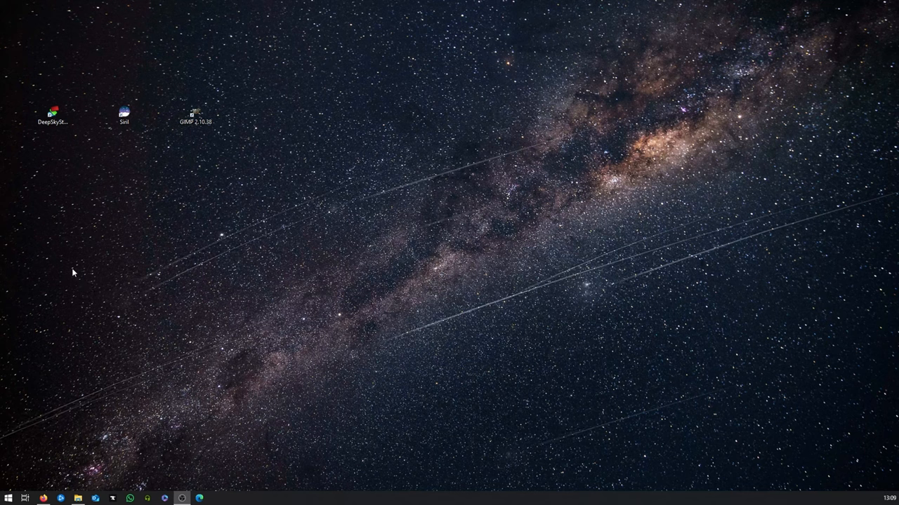
mouse_move(174, 144)
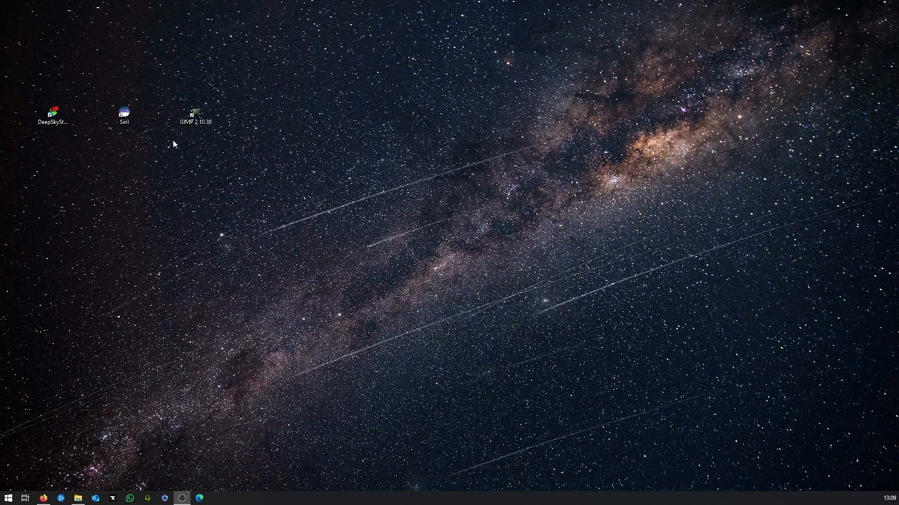
Step: Launch DeepSkyStacker from its desktop shortcut and bring its window forward
left_click(52, 114)
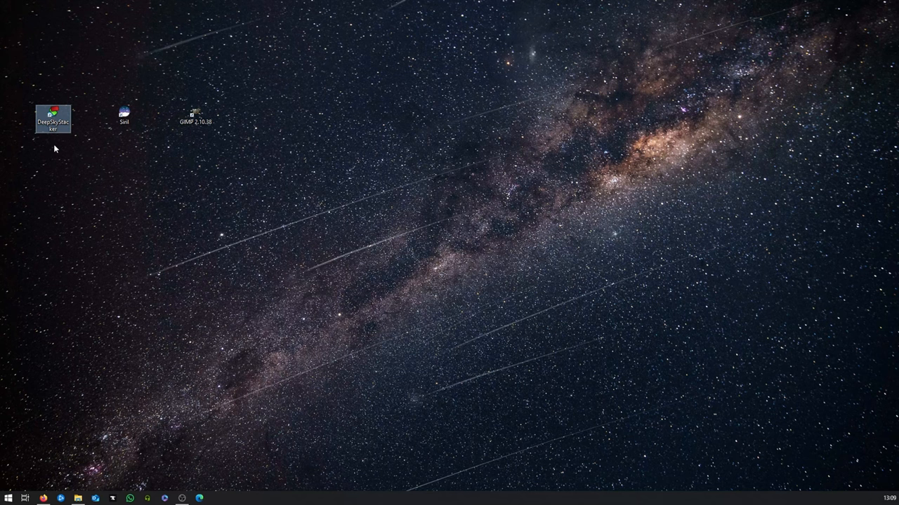
mouse_move(62, 133)
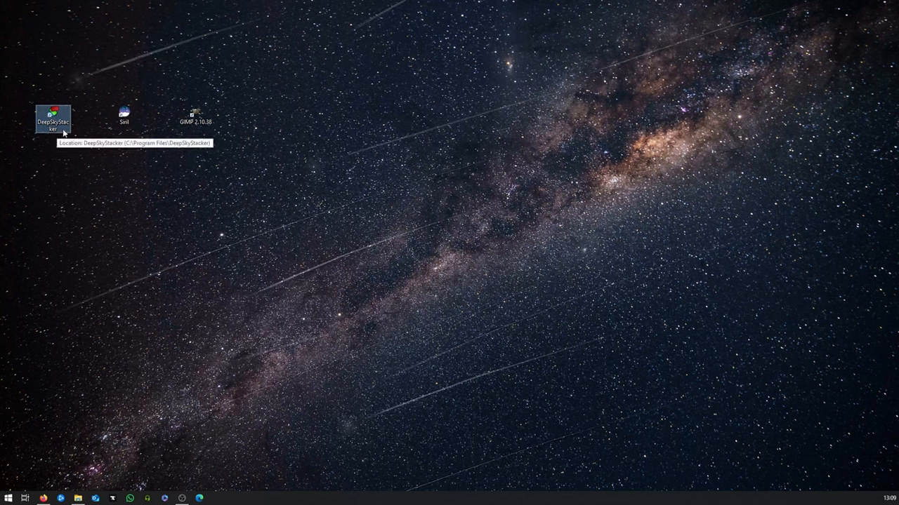
mouse_move(125, 123)
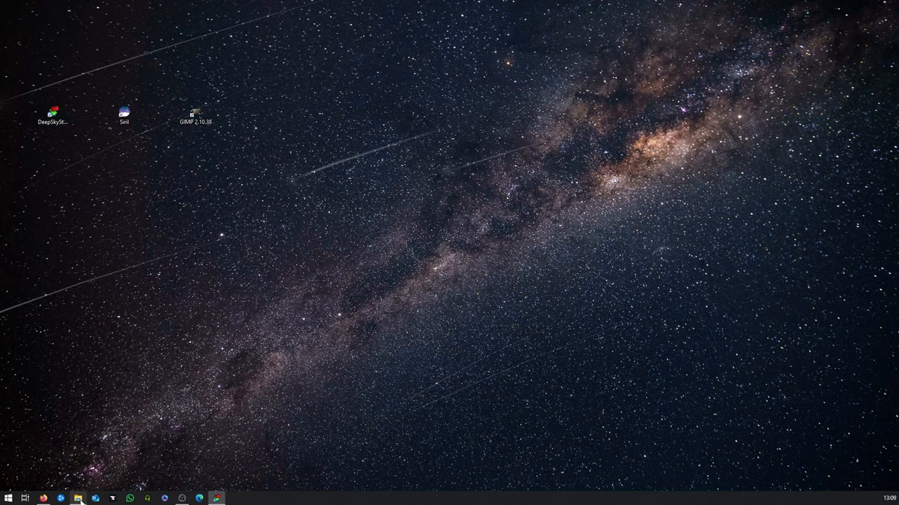
left_click(77, 498)
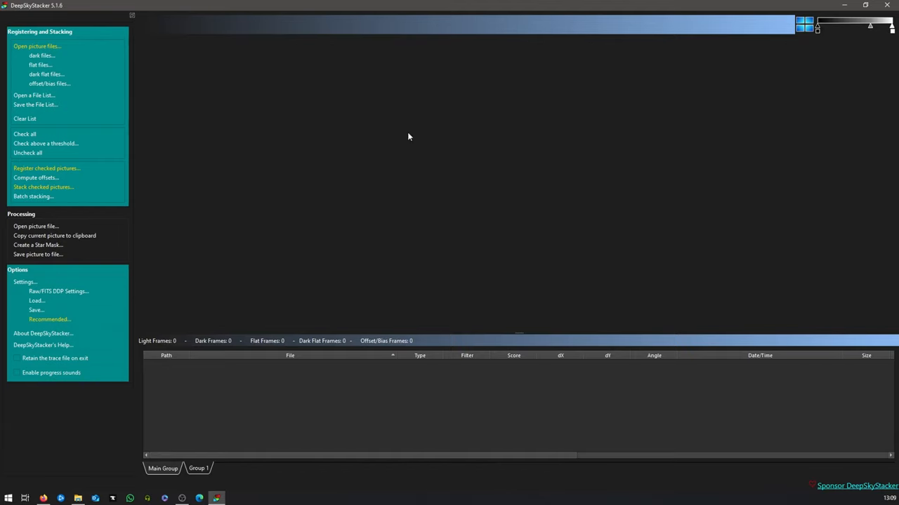
mouse_move(252, 242)
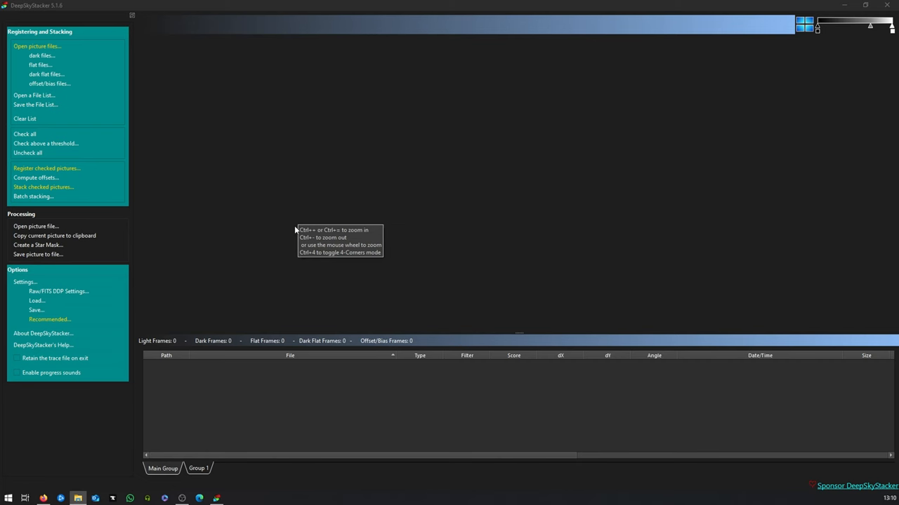
mouse_move(348, 392)
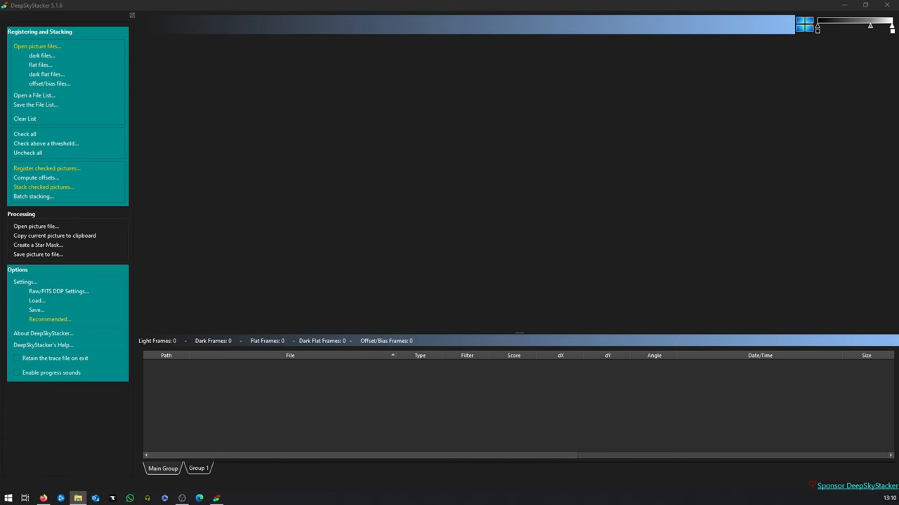
Step: Select all 70 files in the 2024-08-06 LIGHTS folder and add them as Light Frames
left_click(36, 46)
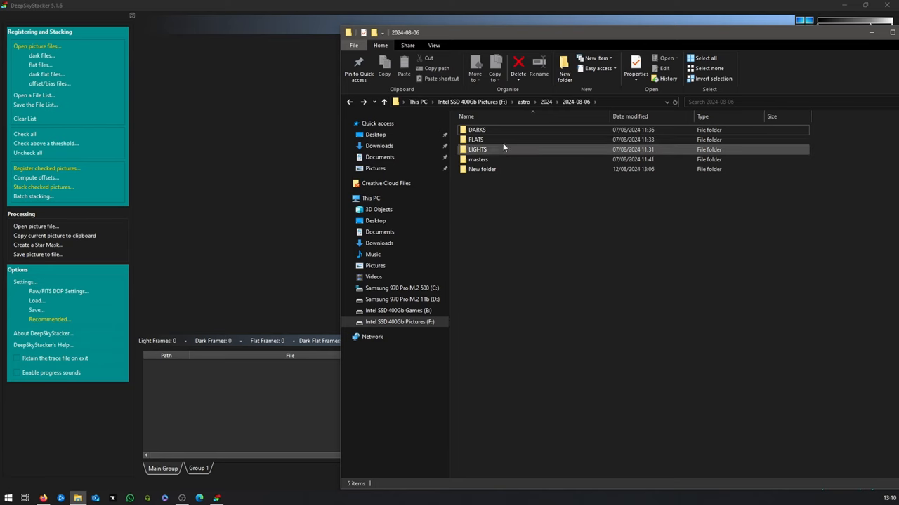
mouse_move(477, 150)
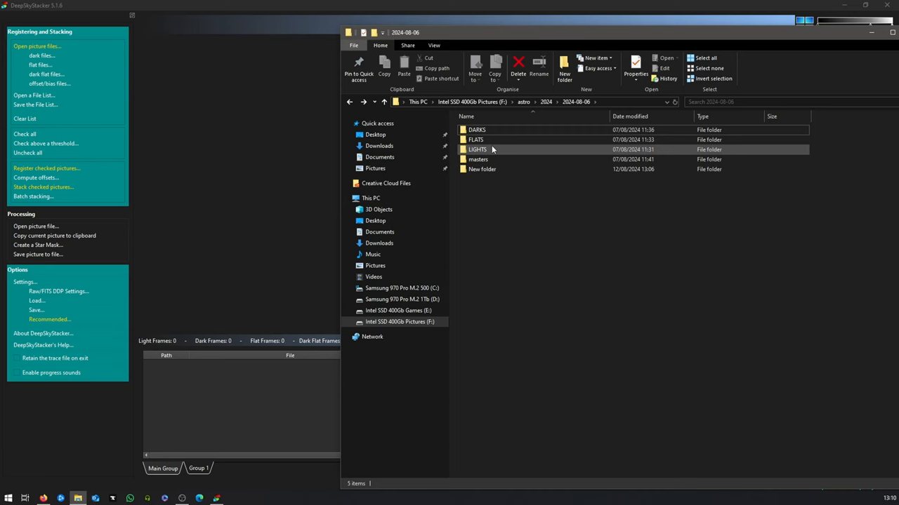
double_click(476, 148)
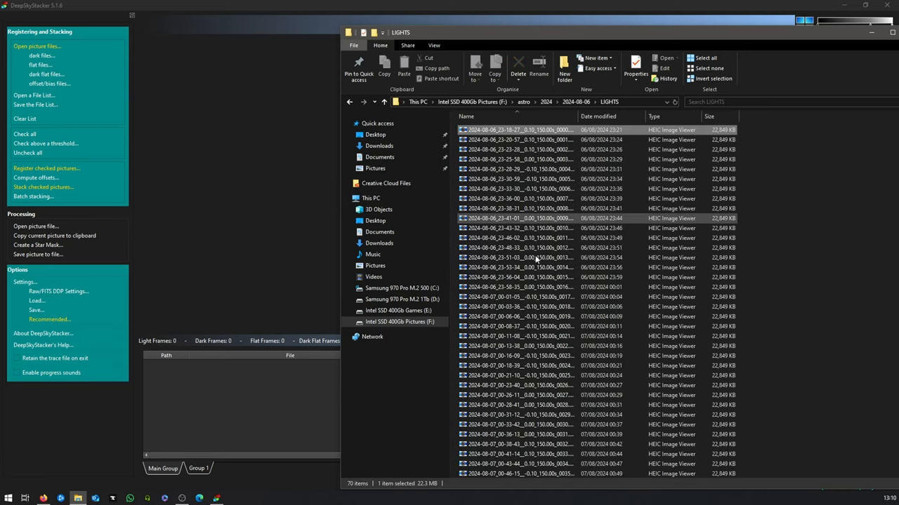
scroll("down", 3)
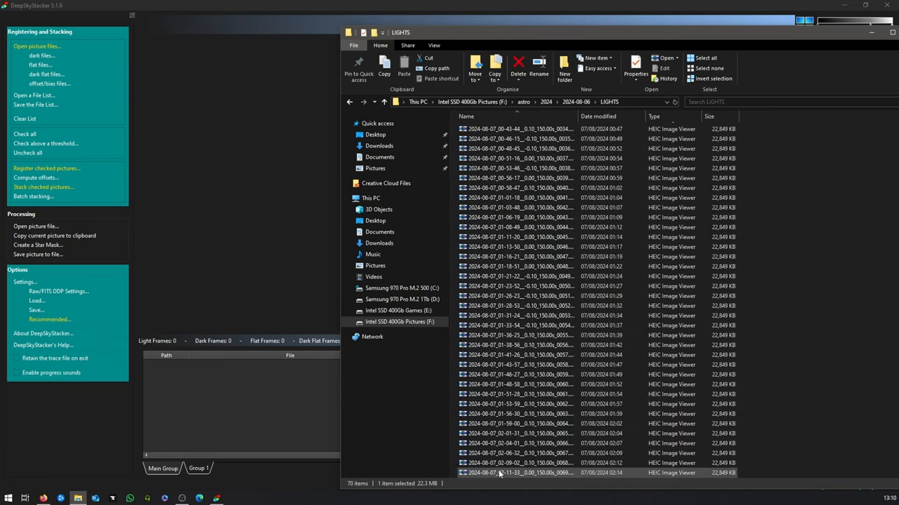
key("ctrl+a")
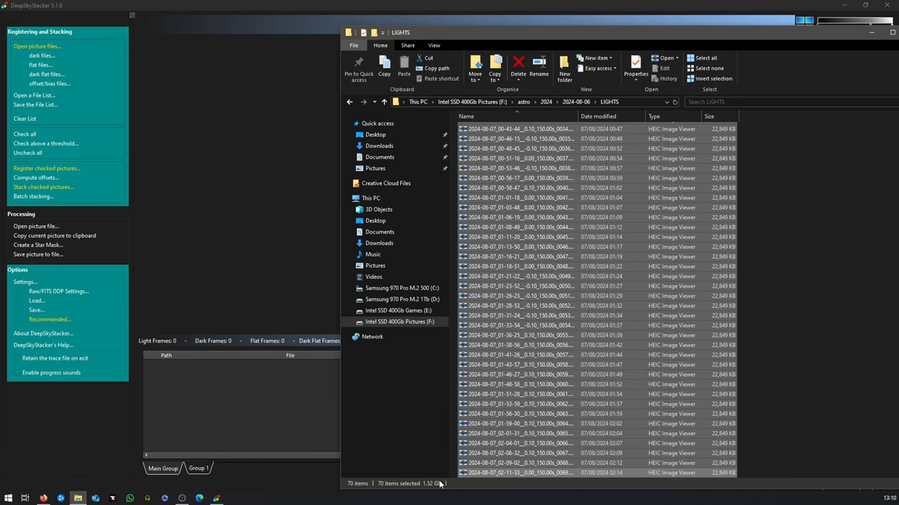
mouse_move(342, 499)
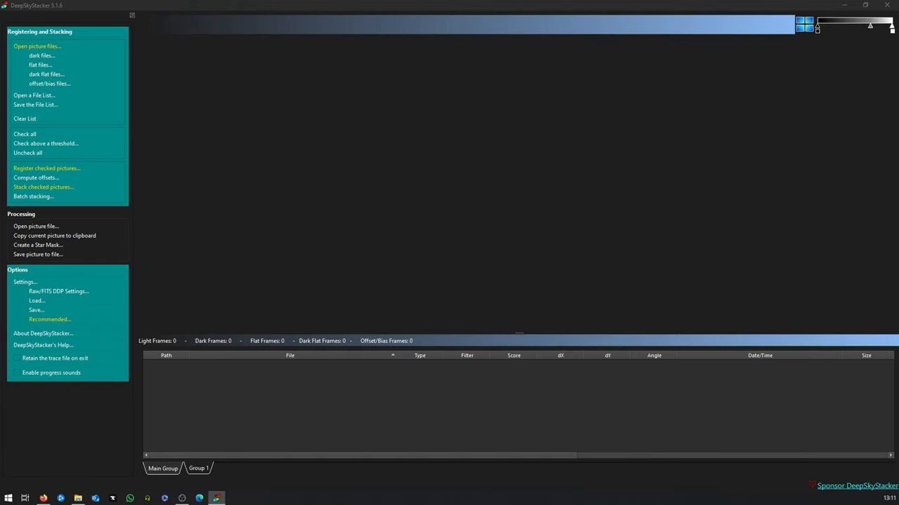
left_click(37, 46)
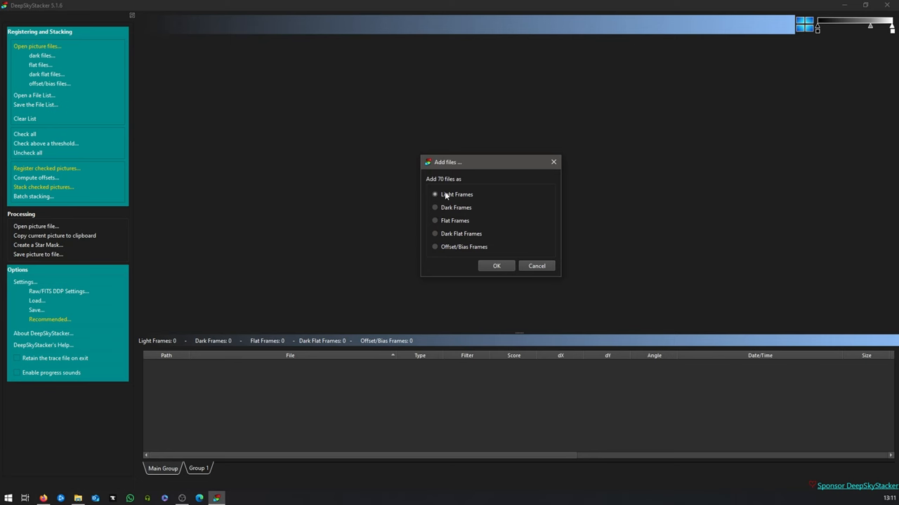
left_click(497, 265)
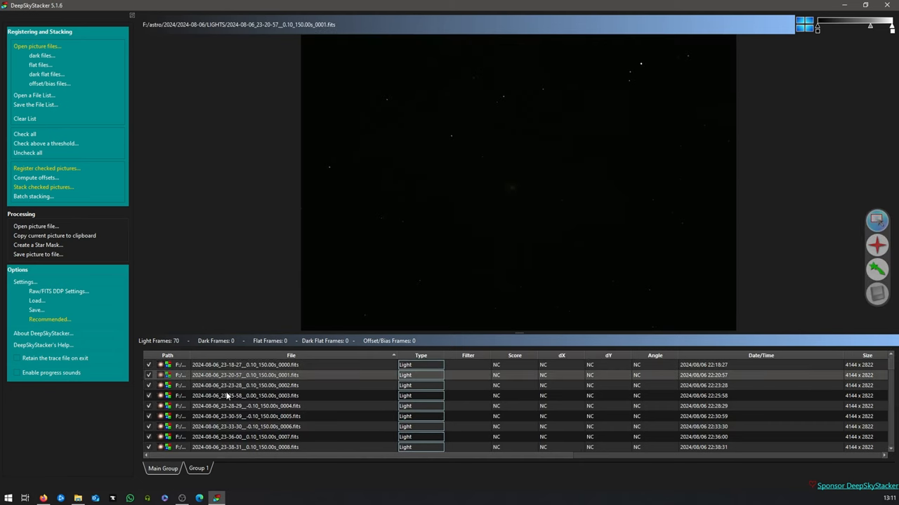
Step: Preview one light frame from the list, brightened to reveal the galaxy
left_click(246, 365)
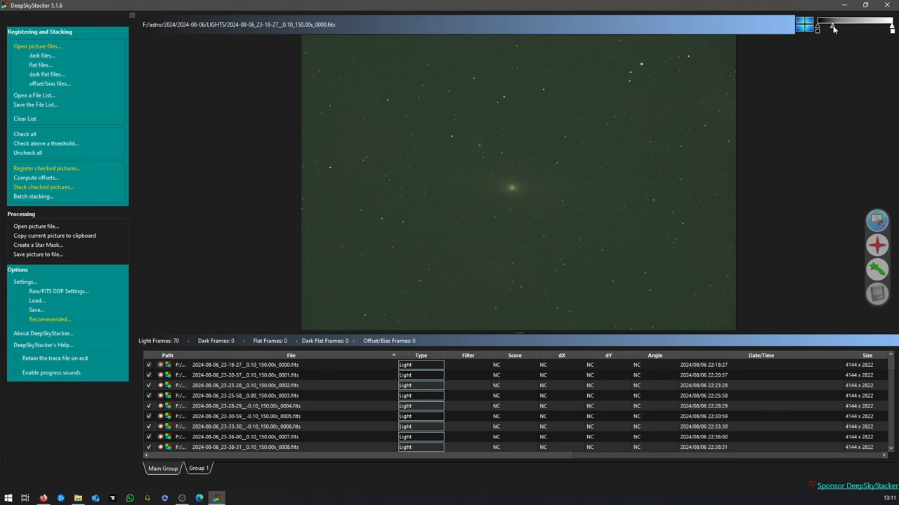
mouse_move(834, 27)
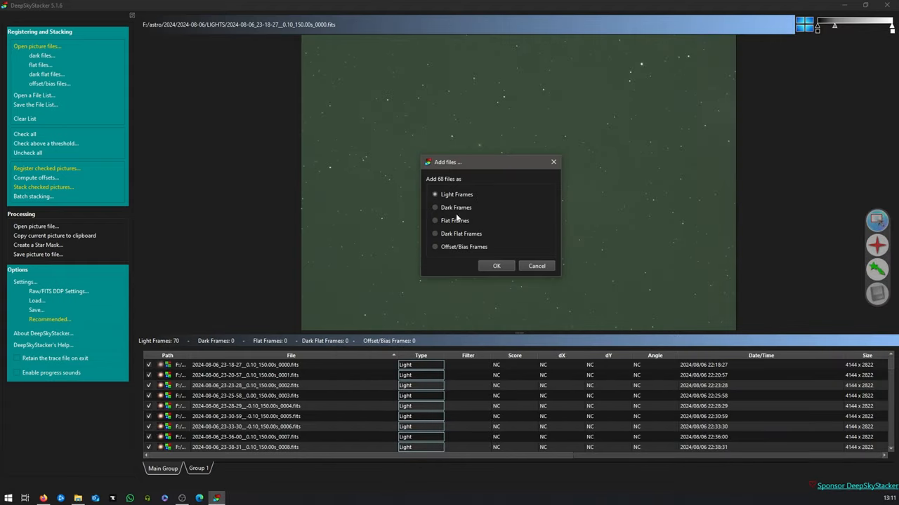
Step: Add the 68 DARKS folder files as Dark Frames in the Add files dialog
left_click(496, 265)
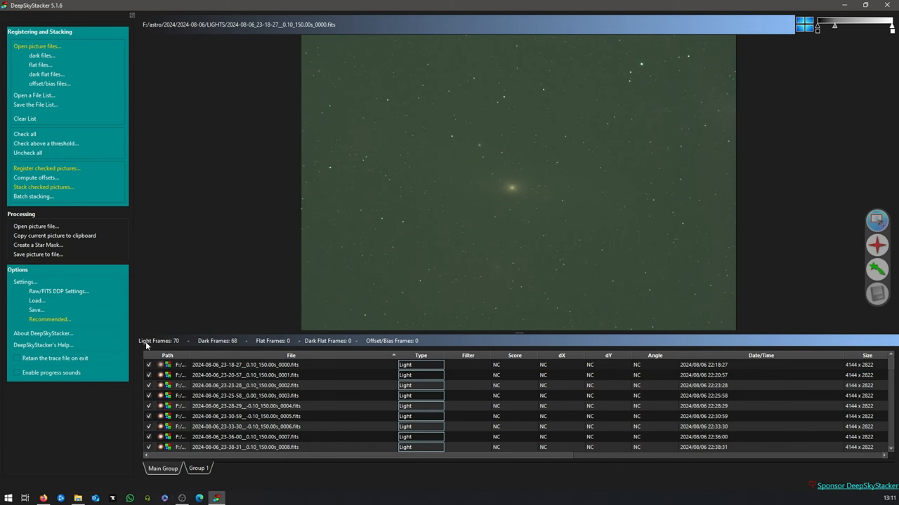
mouse_move(209, 345)
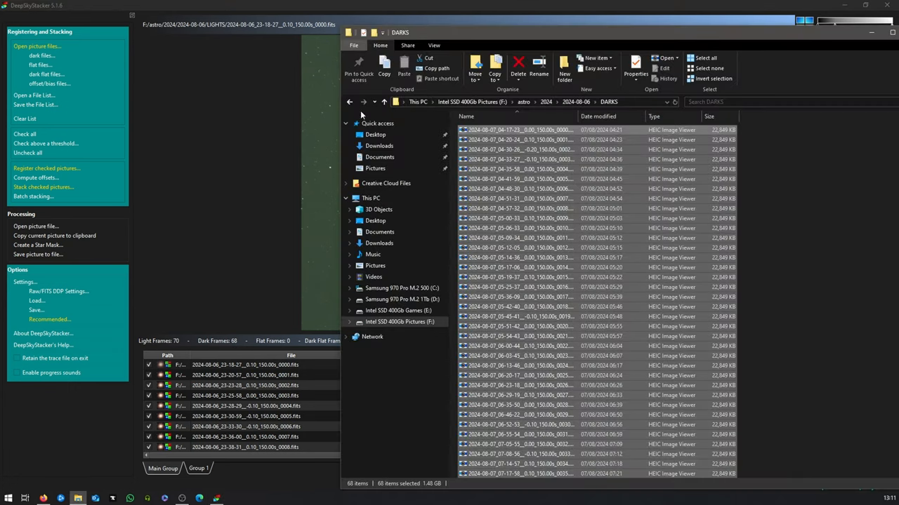
Step: Select all 25 files in the FLATS folder and add them as Flat Frames
left_click(384, 102)
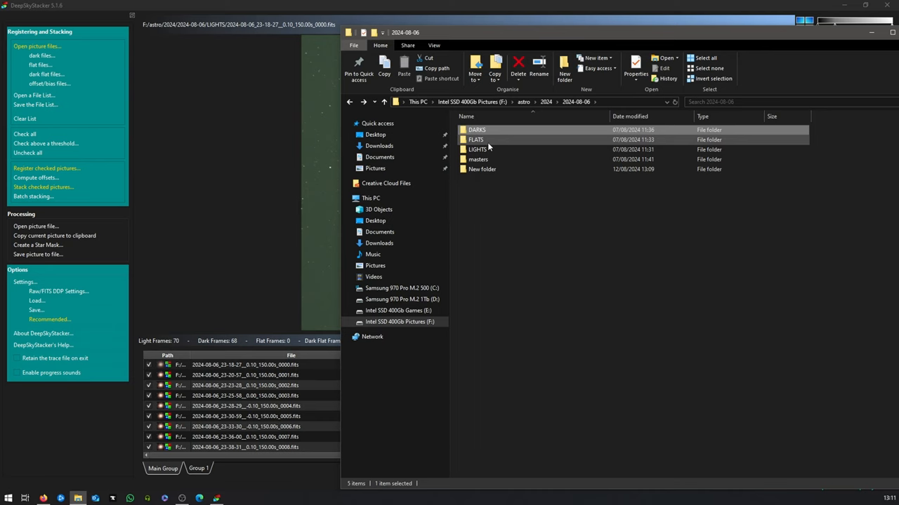
double_click(476, 140)
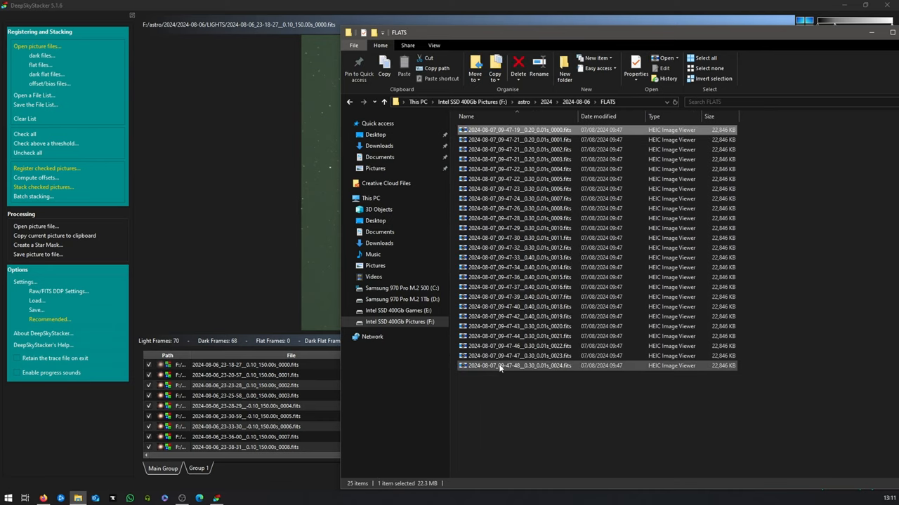
key("ctrl+a")
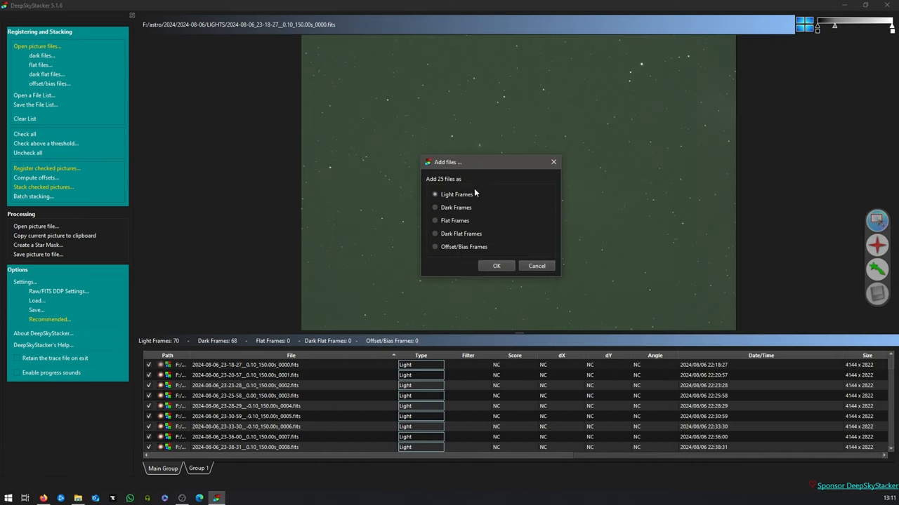
left_click(434, 221)
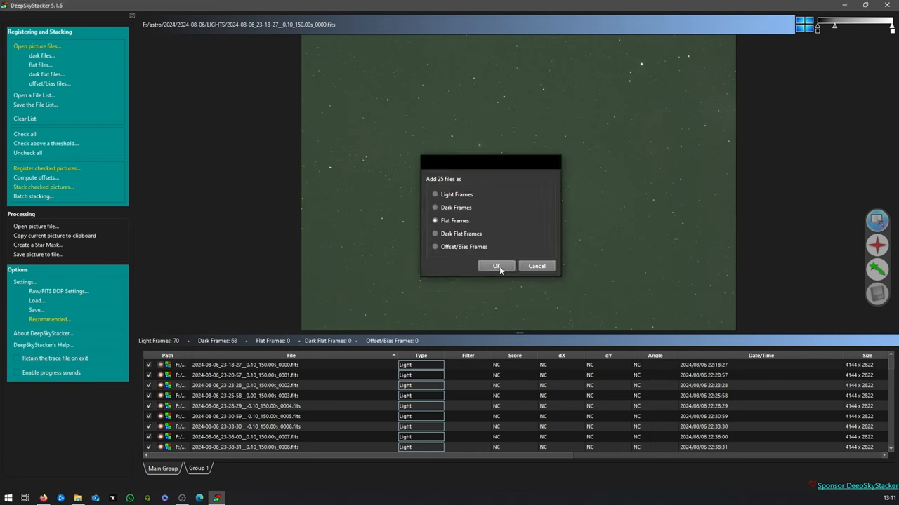
left_click(496, 266)
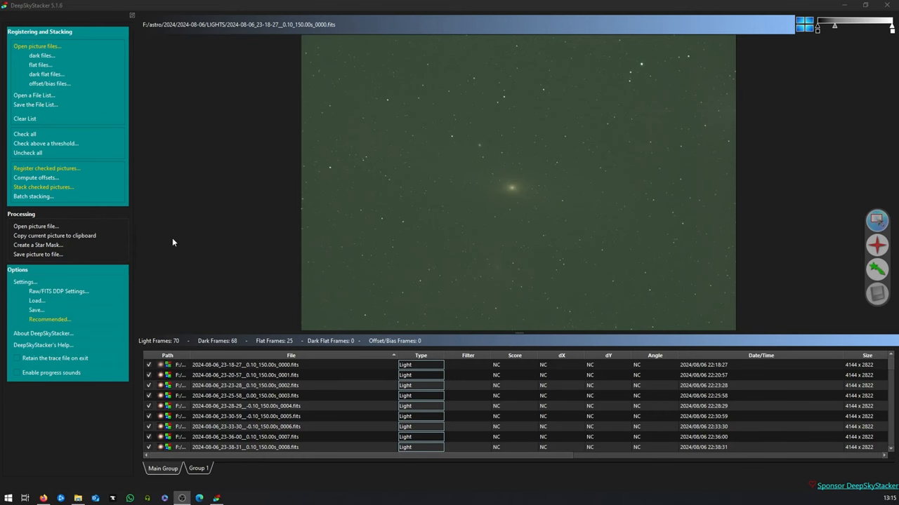
mouse_move(160, 312)
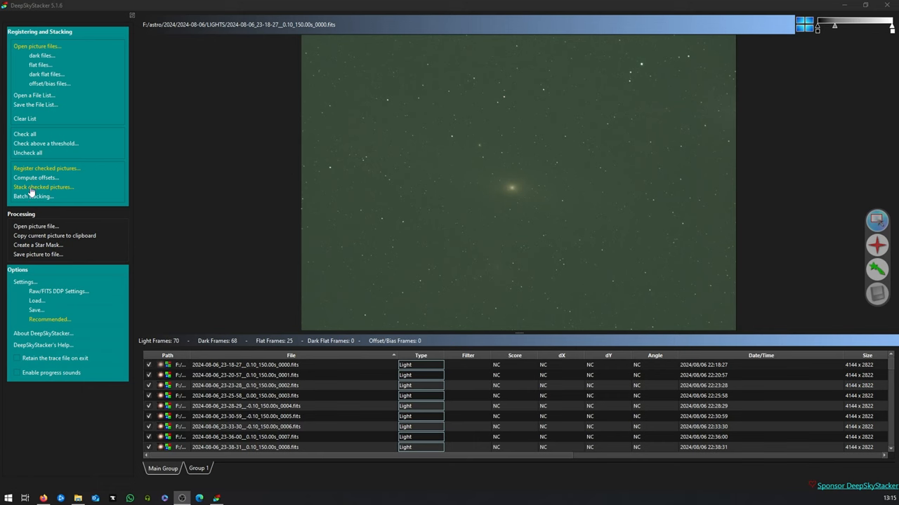
mouse_move(55, 195)
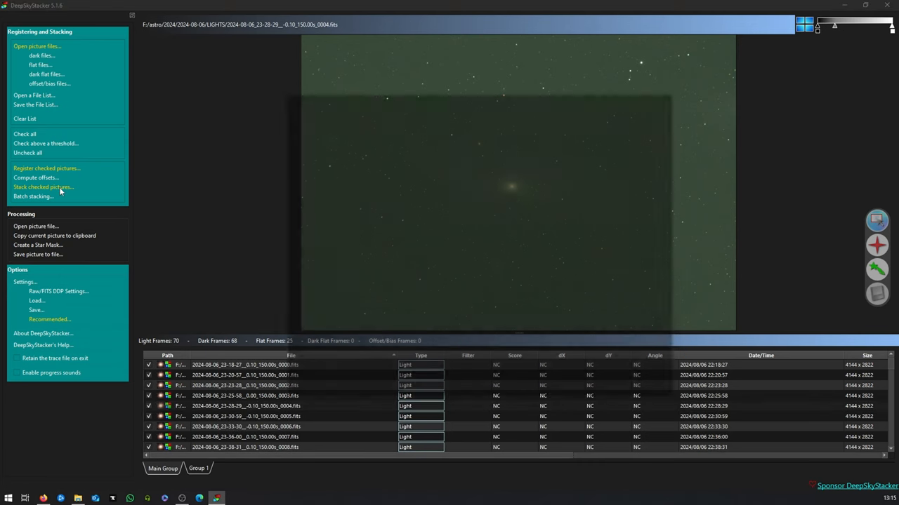
left_click(43, 187)
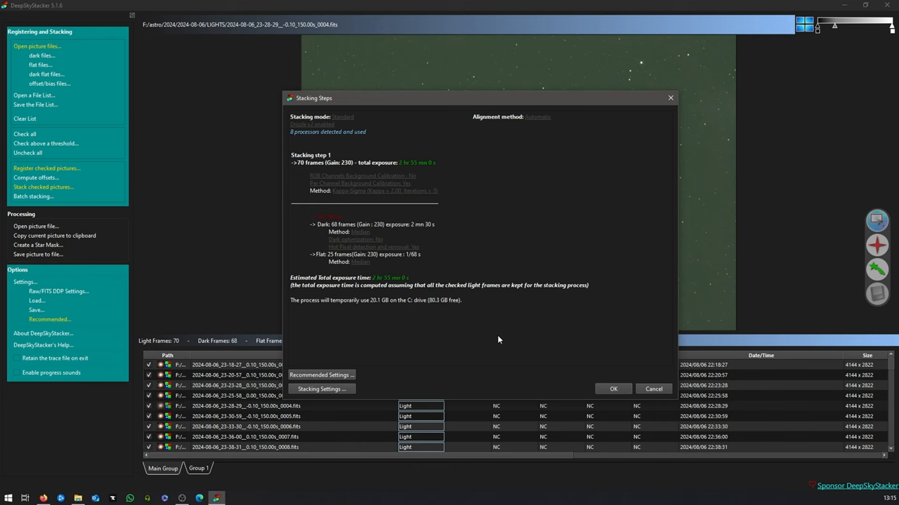
mouse_move(420, 194)
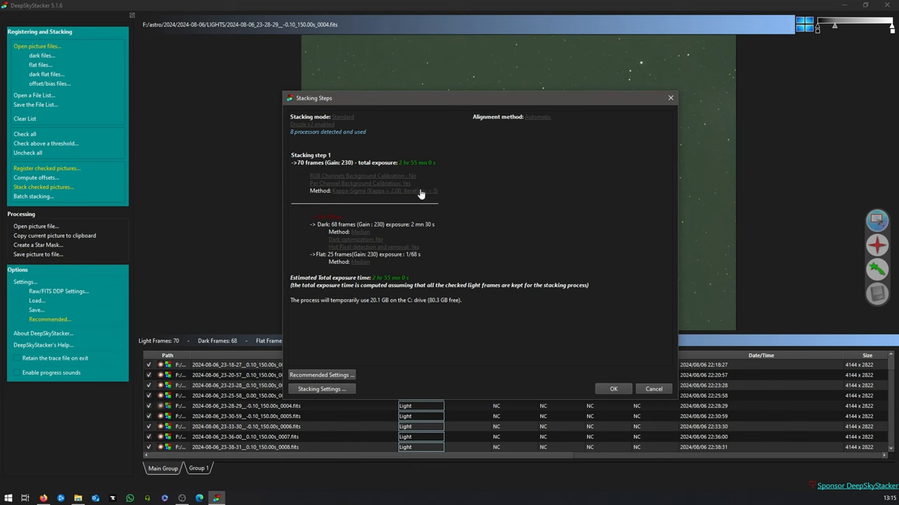
mouse_move(297, 170)
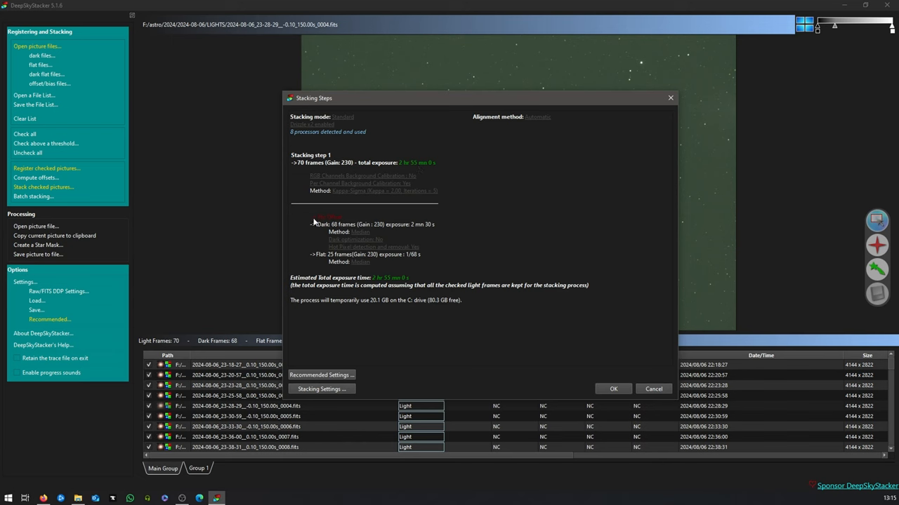
mouse_move(321, 222)
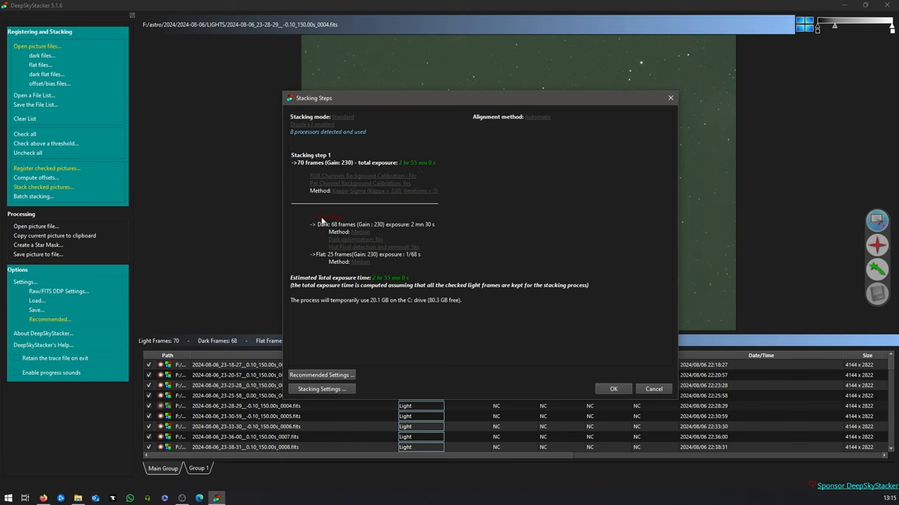
mouse_move(344, 220)
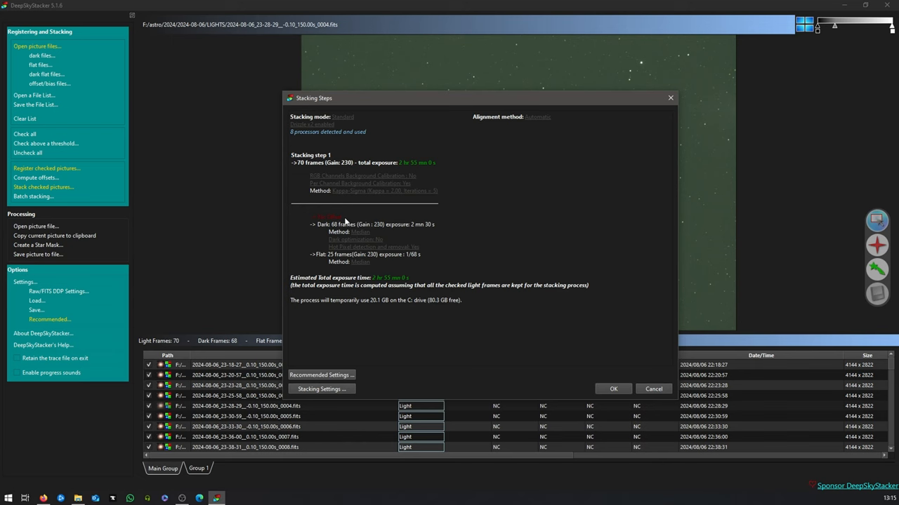
mouse_move(369, 273)
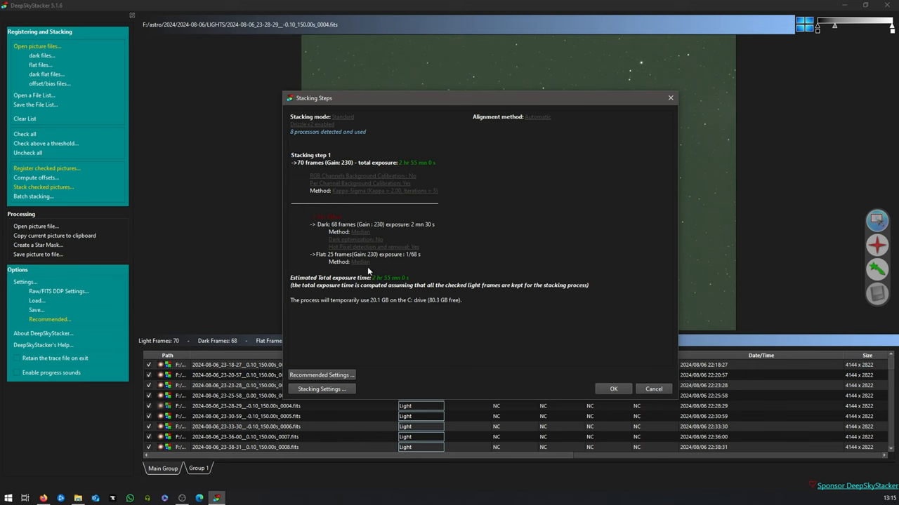
mouse_move(373, 273)
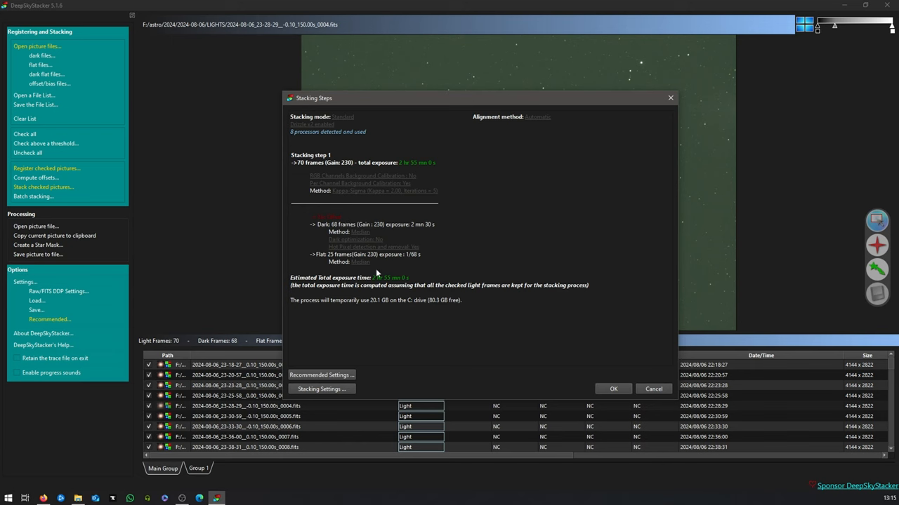
mouse_move(355, 255)
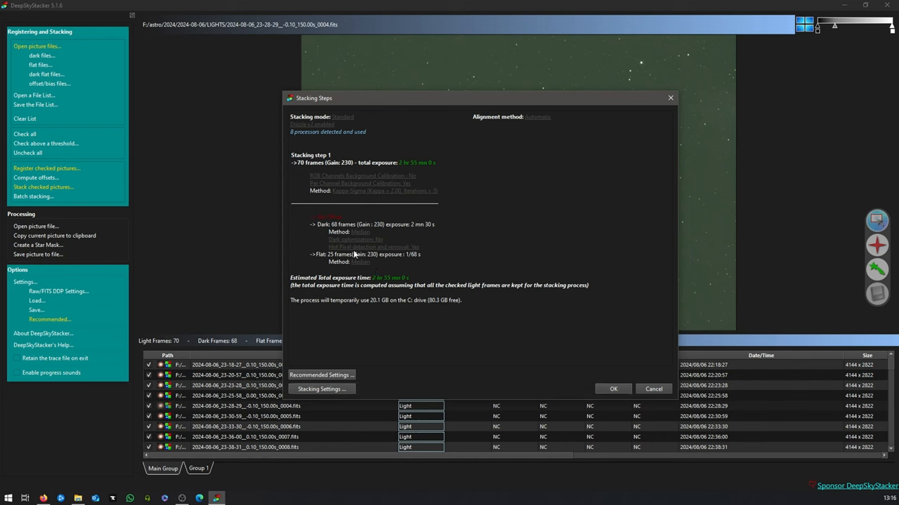
mouse_move(379, 272)
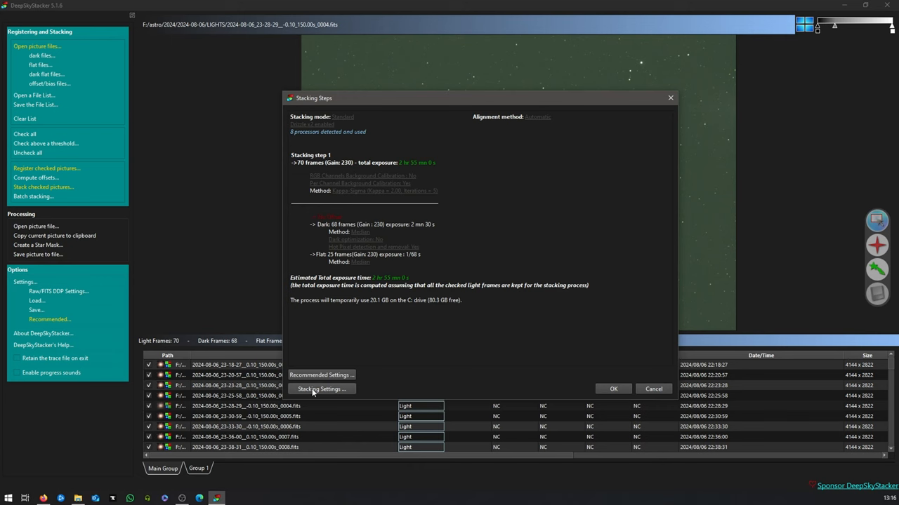
Step: Review Kappa-Sigma clipping on the Light tab of Stacking Settings, then close it
left_click(321, 390)
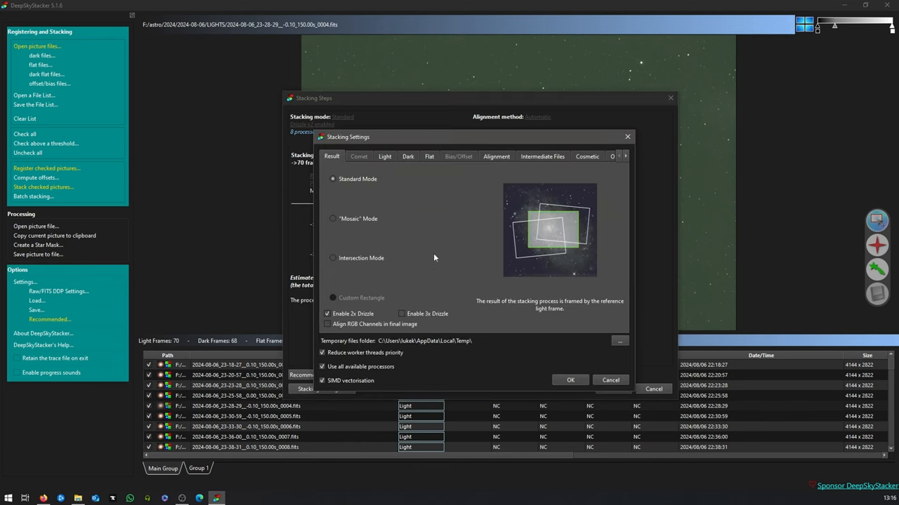
mouse_move(384, 167)
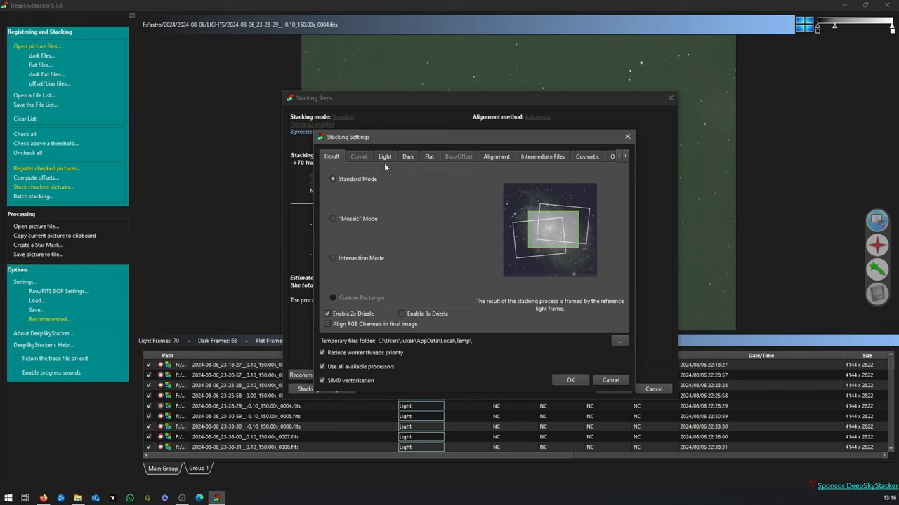
left_click(384, 156)
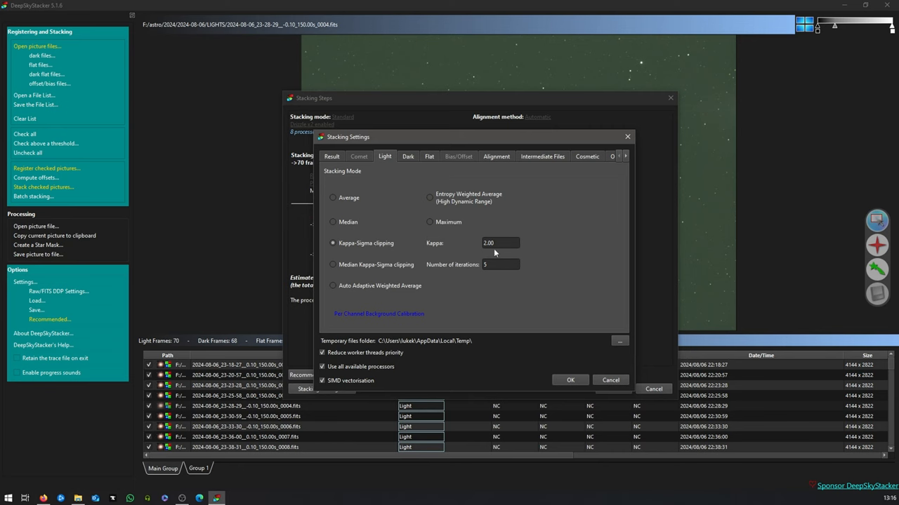
left_click(569, 379)
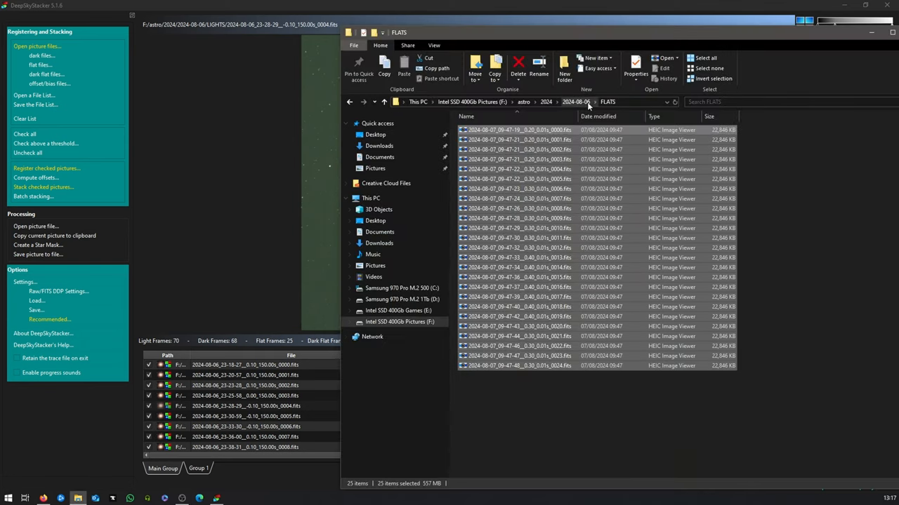
Step: Browse the LIGHTS subframes inside the 2024-08-06 session folder
left_click(576, 102)
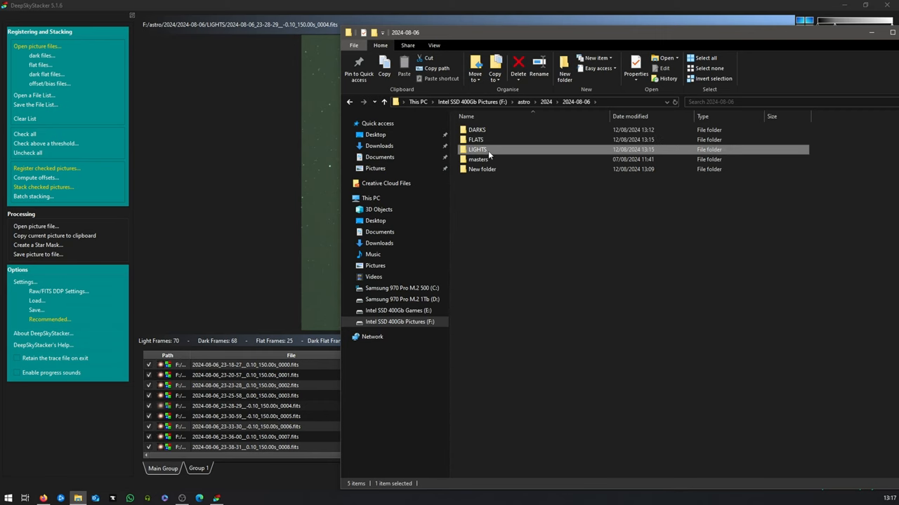
mouse_move(478, 150)
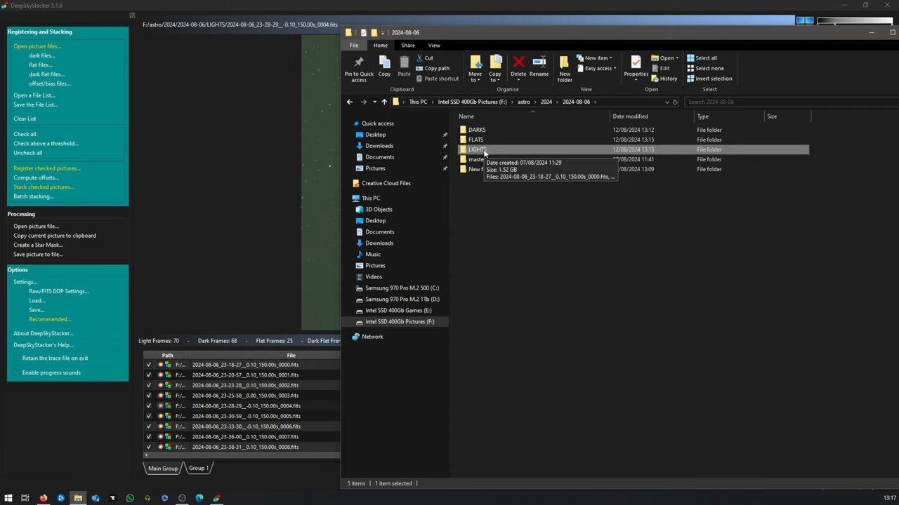
double_click(478, 150)
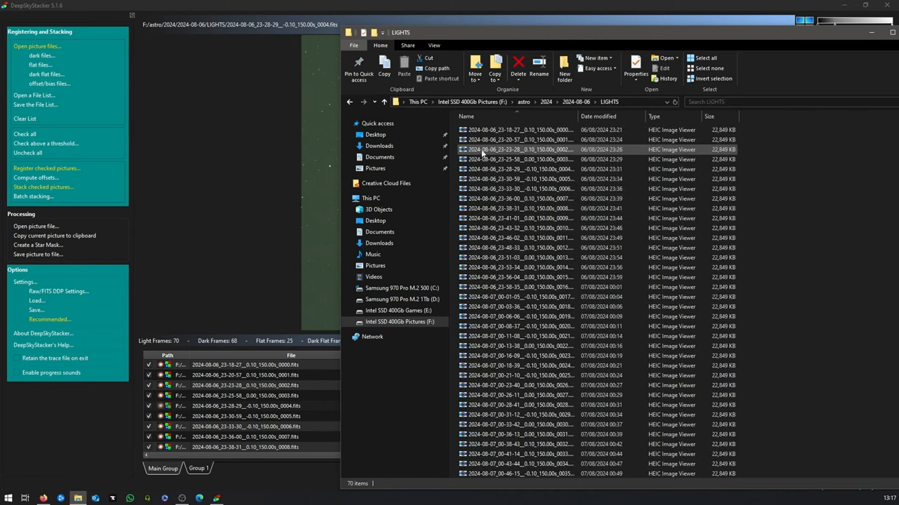
scroll("down", 3)
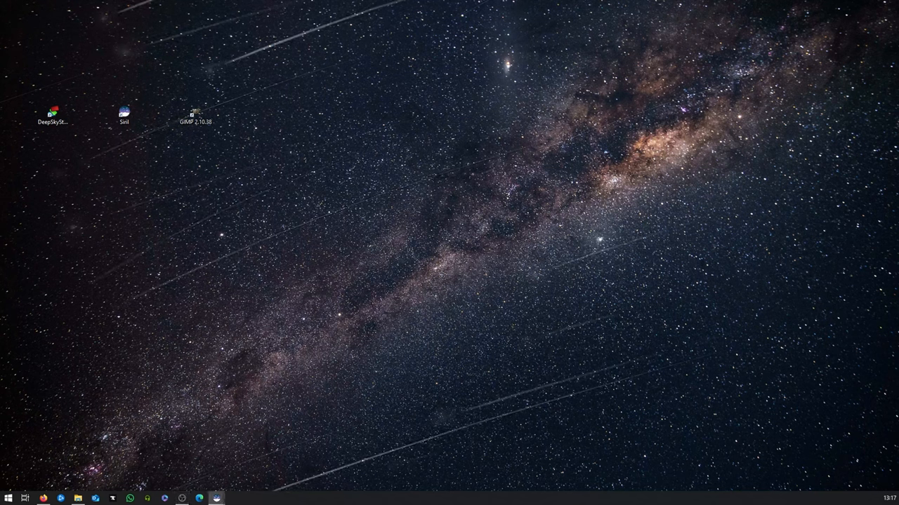
Step: Launch Siril 1.2.3 from its desktop shortcut and maximise the window
double_click(124, 112)
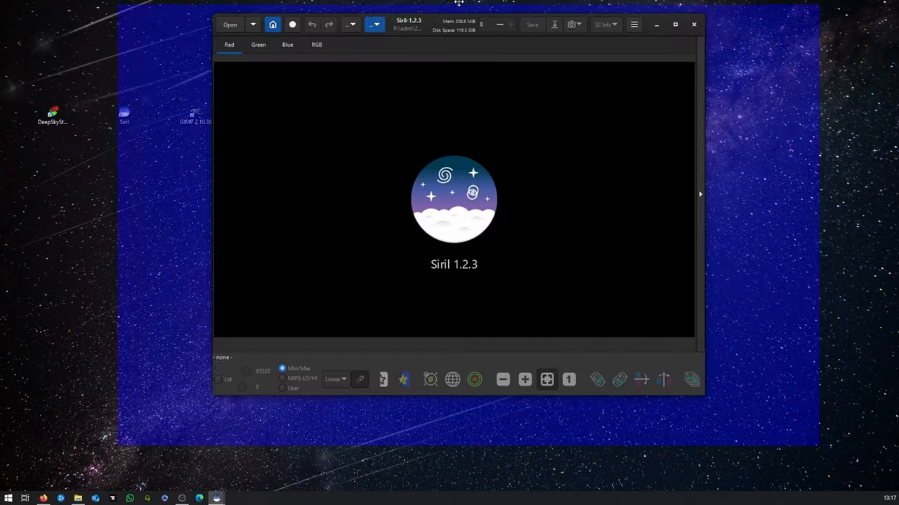
left_click(674, 24)
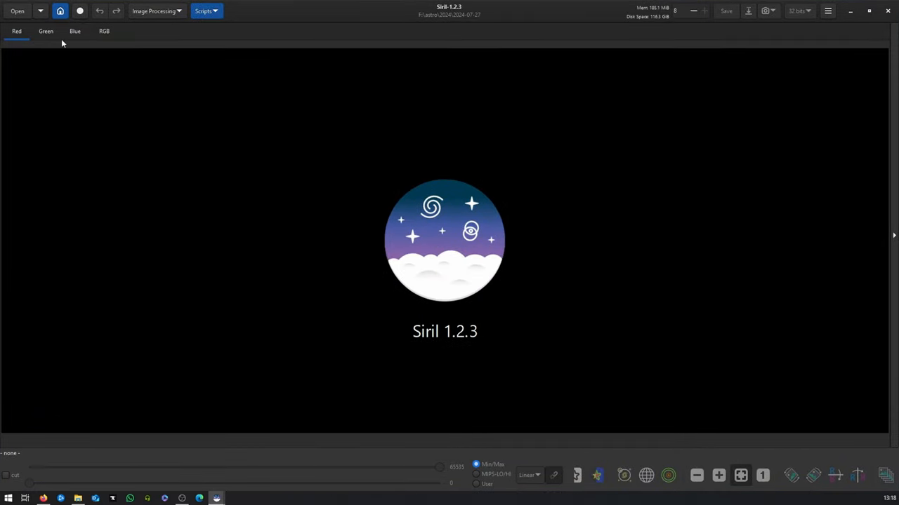
mouse_move(98, 42)
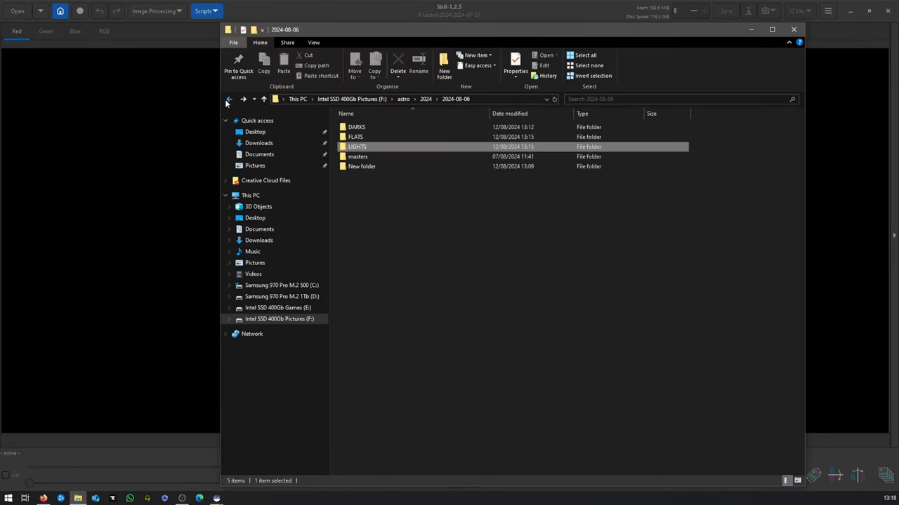
Step: Open result_10050s.fit from the session's New folder in Siril
left_click(386, 157)
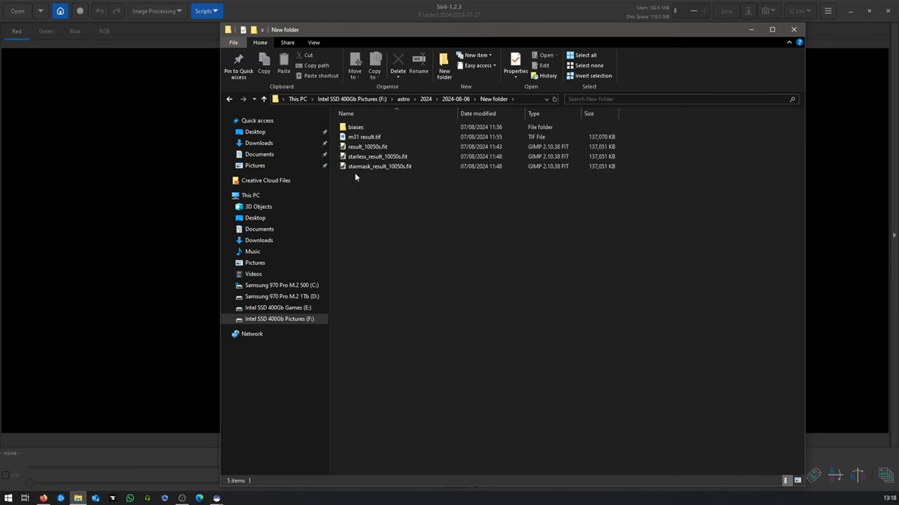
left_click(366, 147)
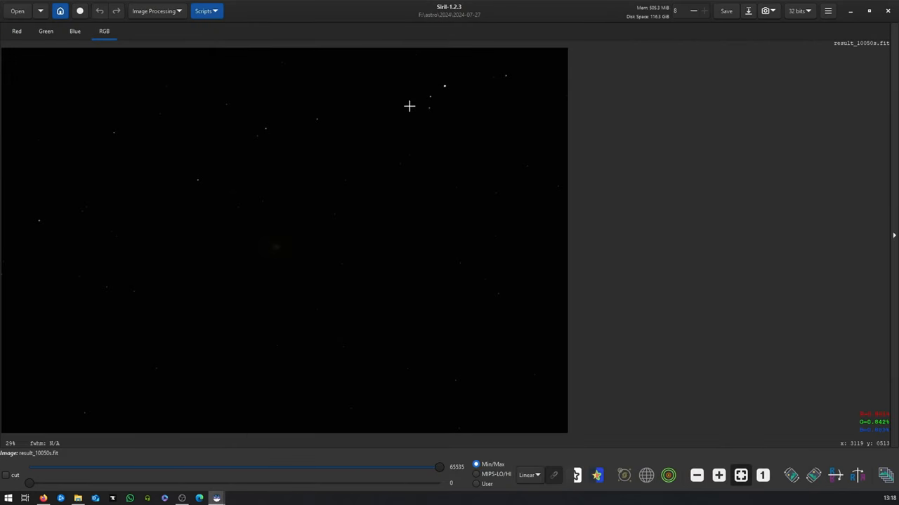
mouse_move(353, 80)
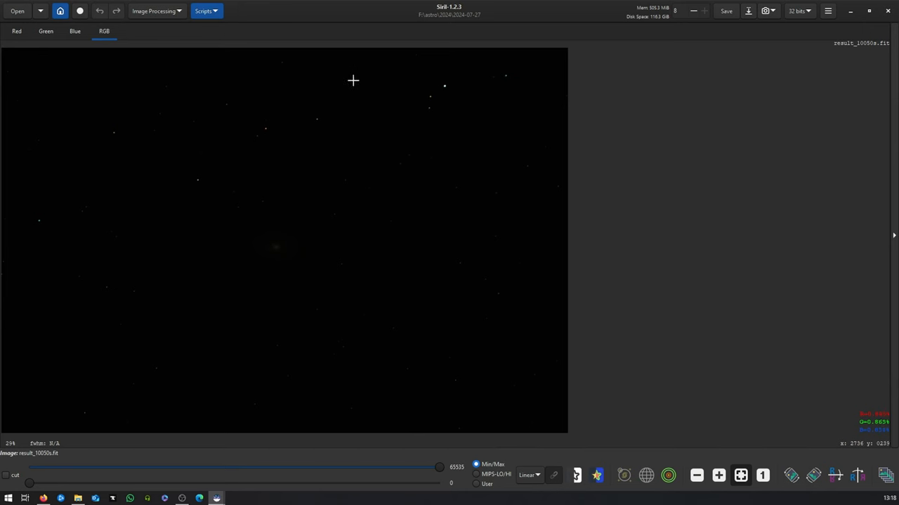
mouse_move(421, 345)
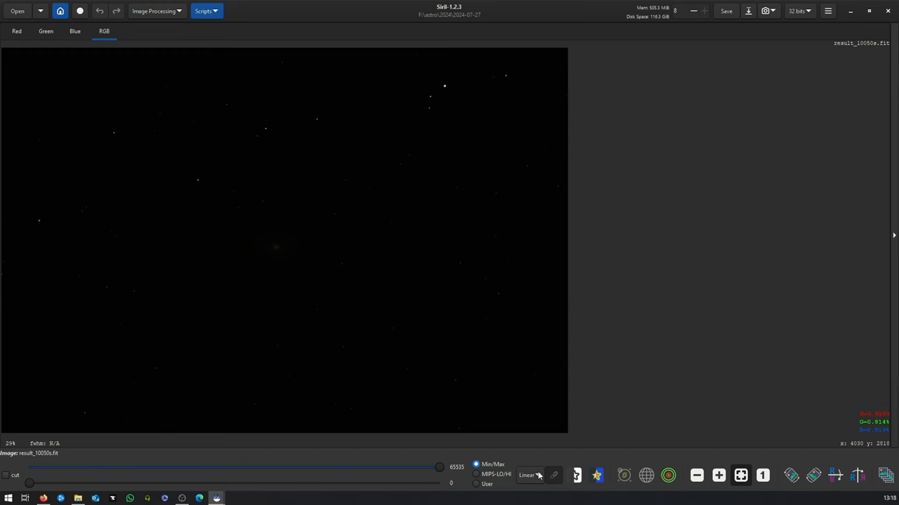
Step: Switch Siril's display mode from Linear to AutoStretch to reveal the galaxy
left_click(528, 476)
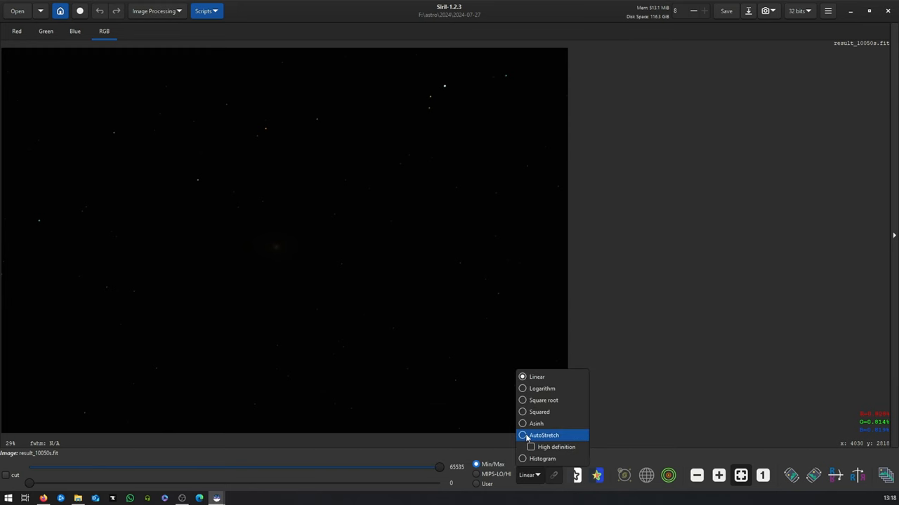
left_click(544, 435)
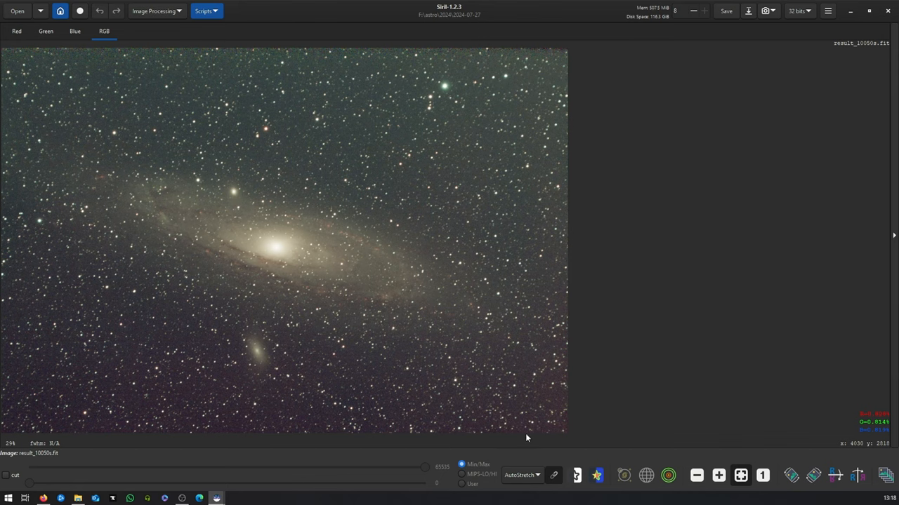
mouse_move(42, 23)
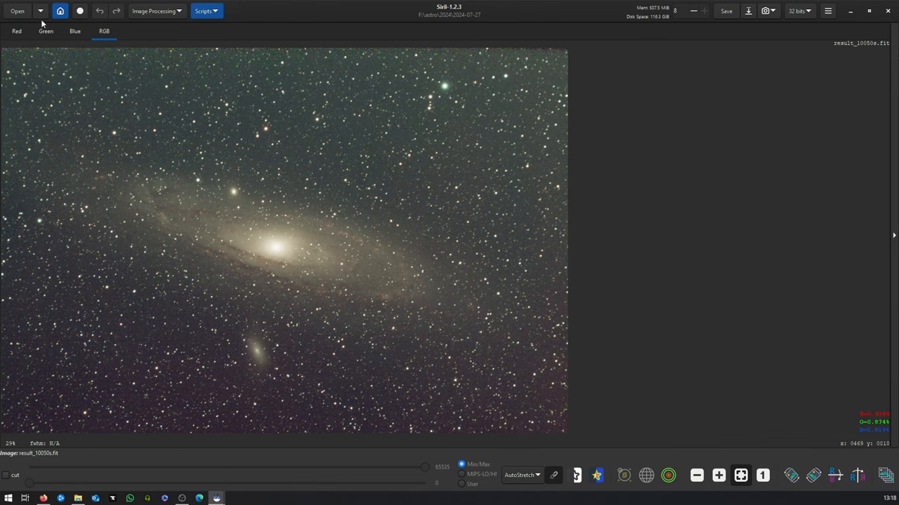
left_click(155, 10)
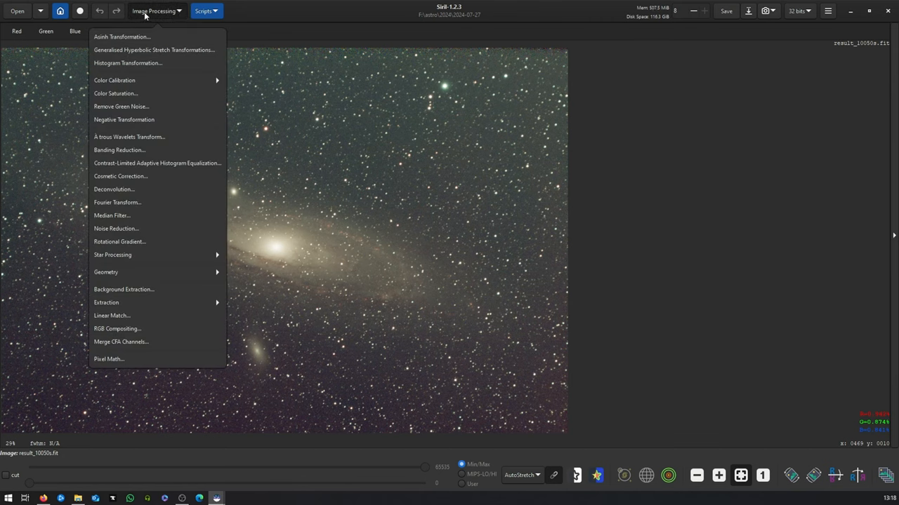
mouse_move(112, 49)
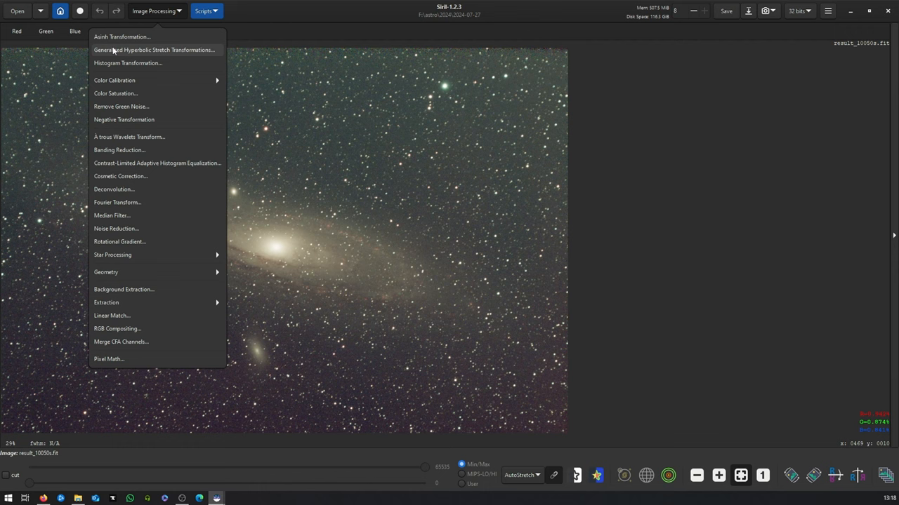
mouse_move(131, 50)
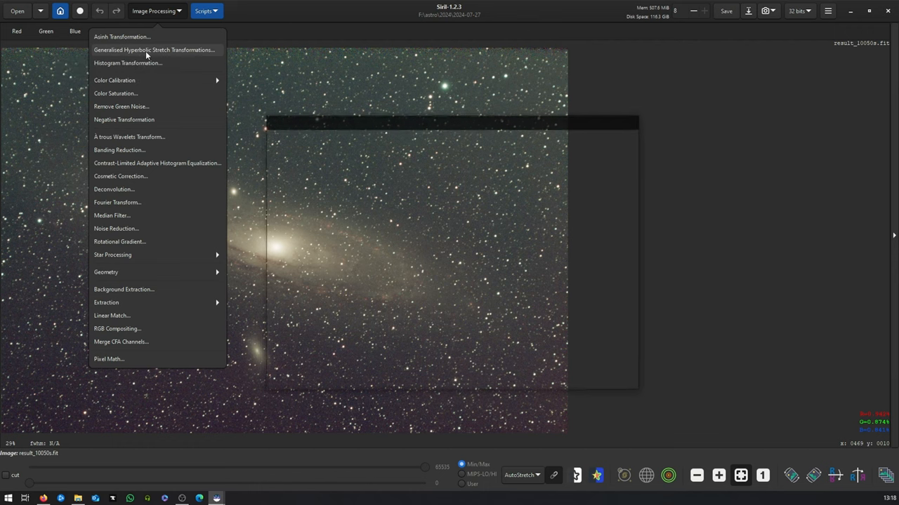
Step: Open Generalised Hyperbolic Stretch with symmetry point 0.00823 and local stretch intensity 14.379
left_click(153, 49)
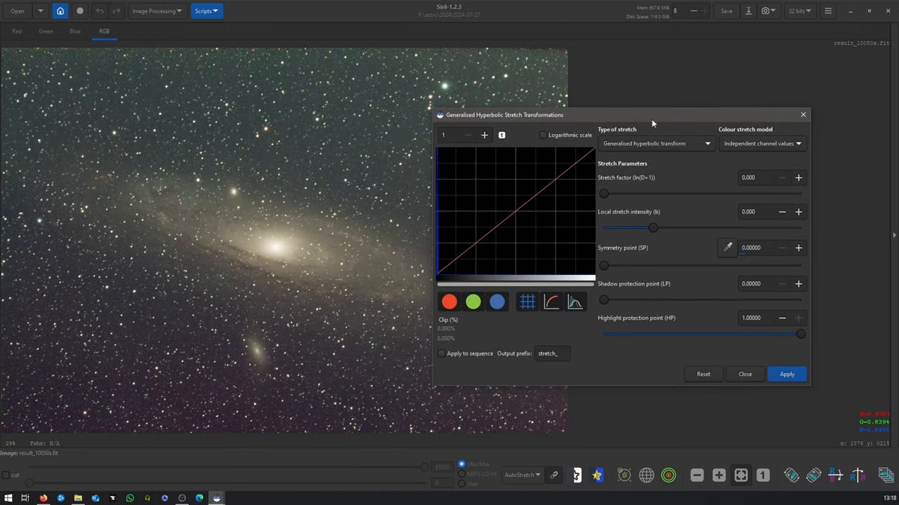
mouse_move(475, 333)
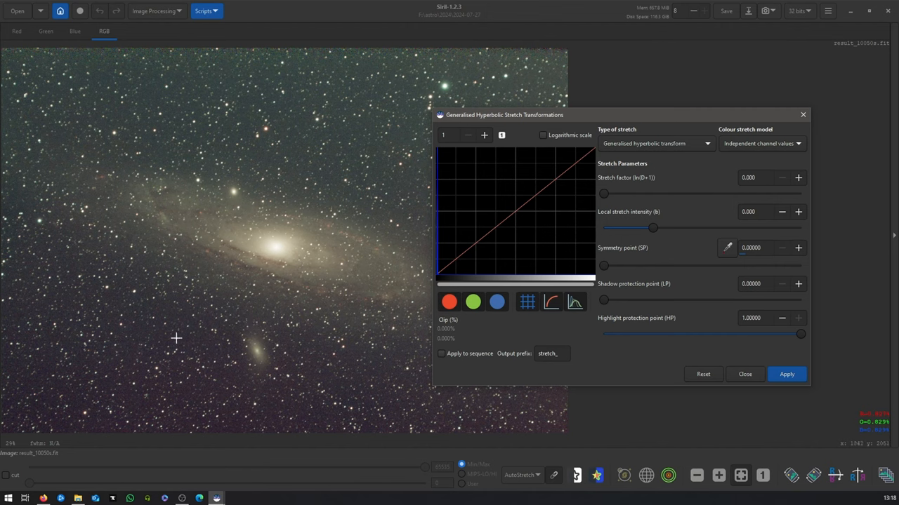
mouse_move(146, 273)
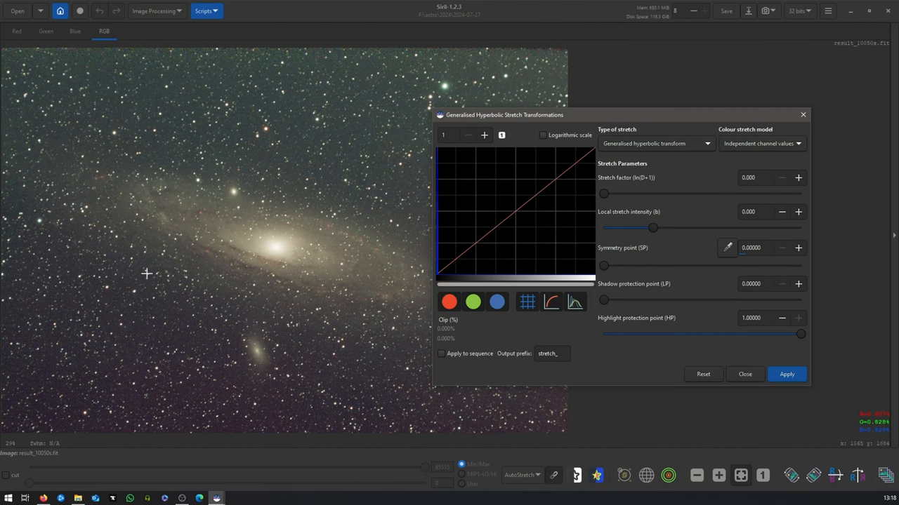
mouse_move(178, 325)
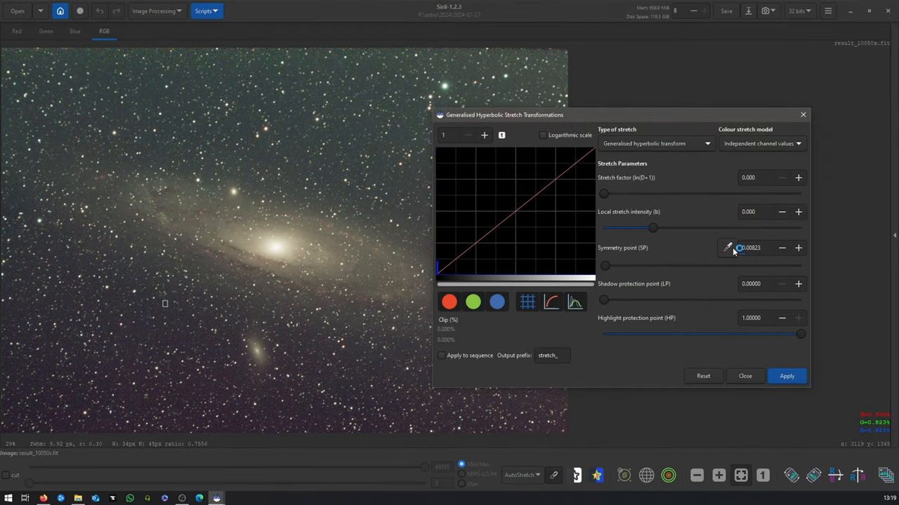
left_click_drag(652, 227, 795, 227)
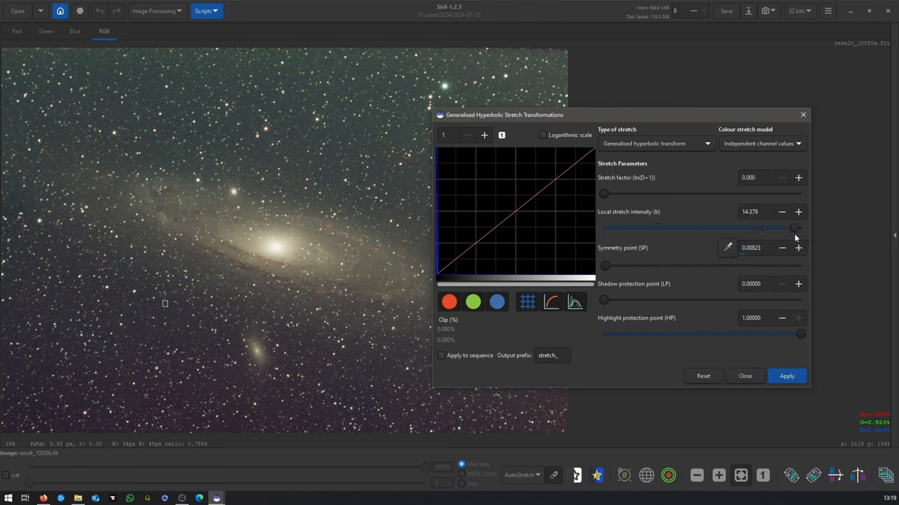
left_click(521, 475)
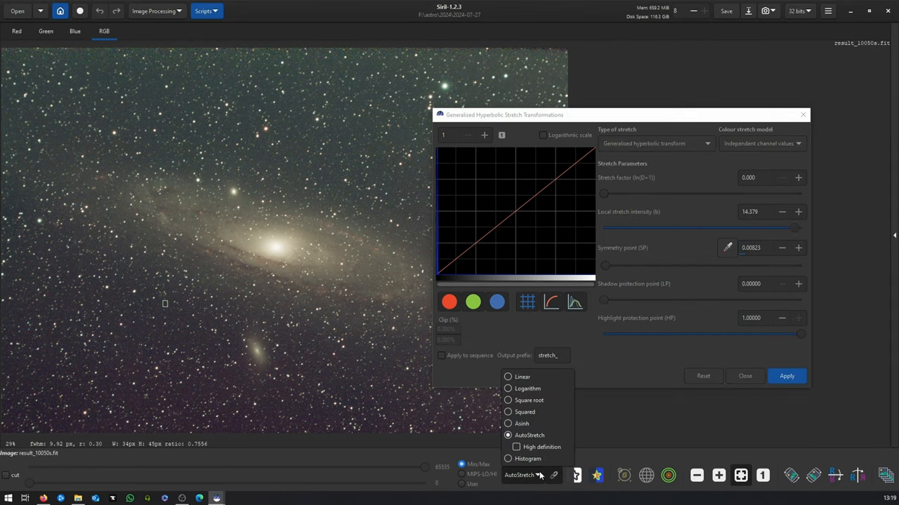
mouse_move(522, 377)
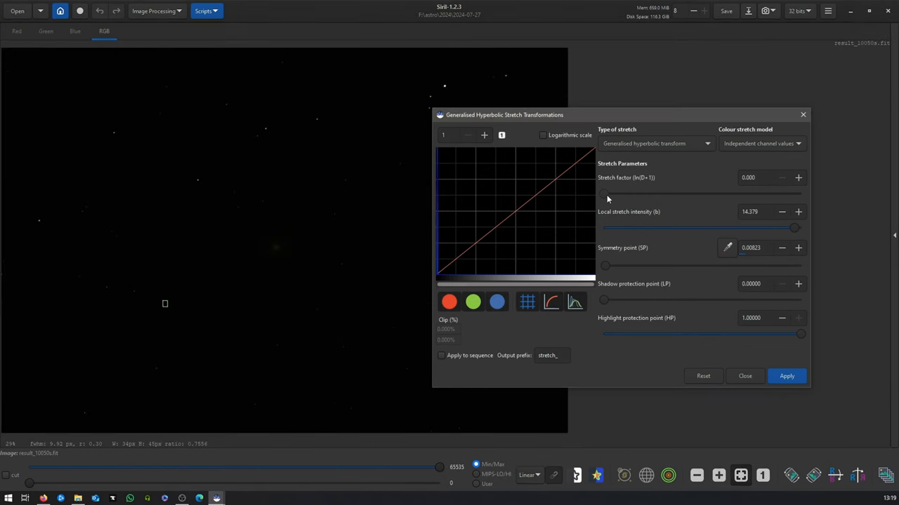
Step: Raise the stretch factor to about 1.8 and apply the first hyperbolic stretch
left_click_drag(602, 195, 631, 195)
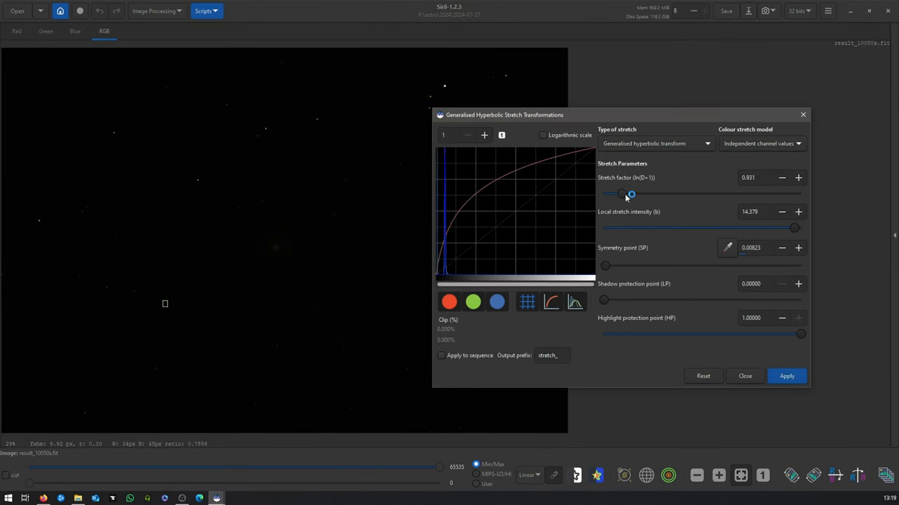
left_click_drag(620, 193, 630, 194)
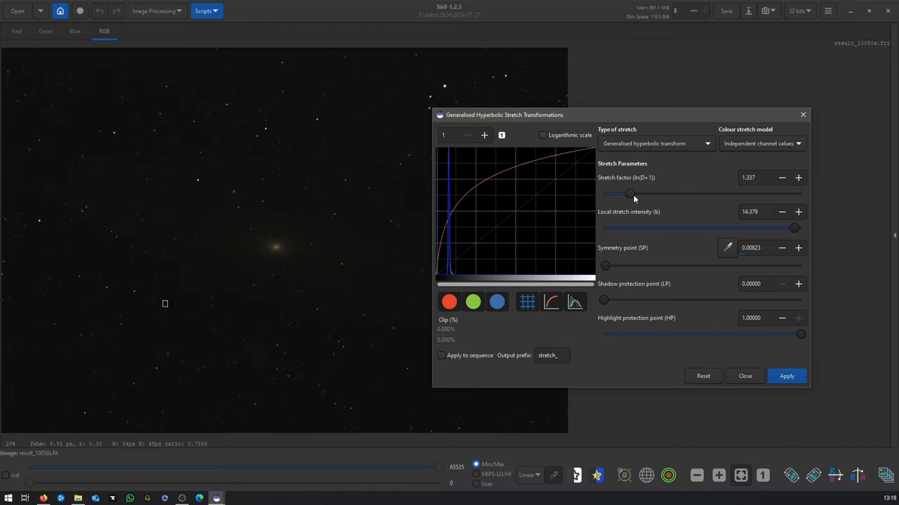
left_click_drag(630, 193, 638, 194)
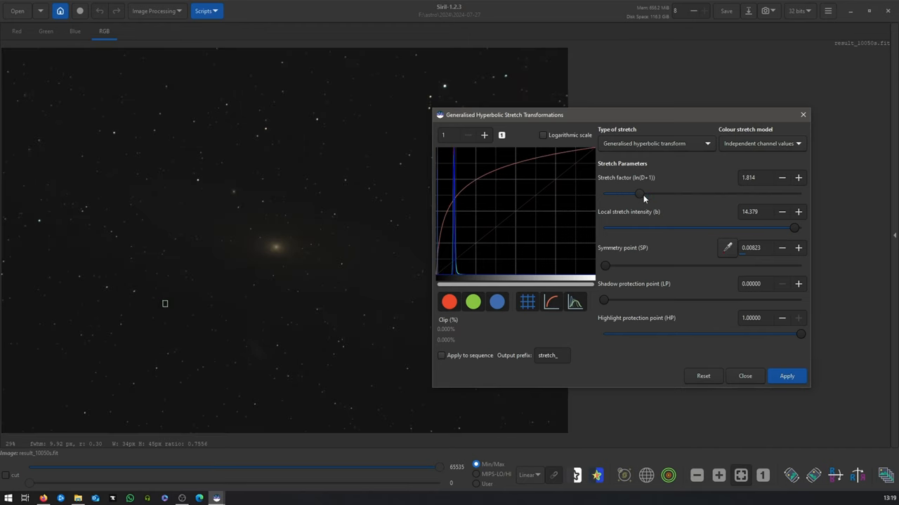
left_click(786, 376)
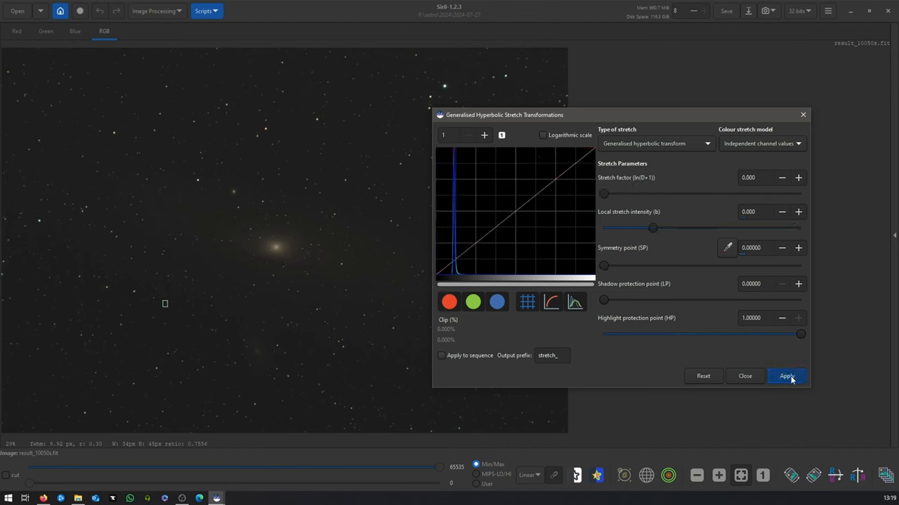
mouse_move(720, 253)
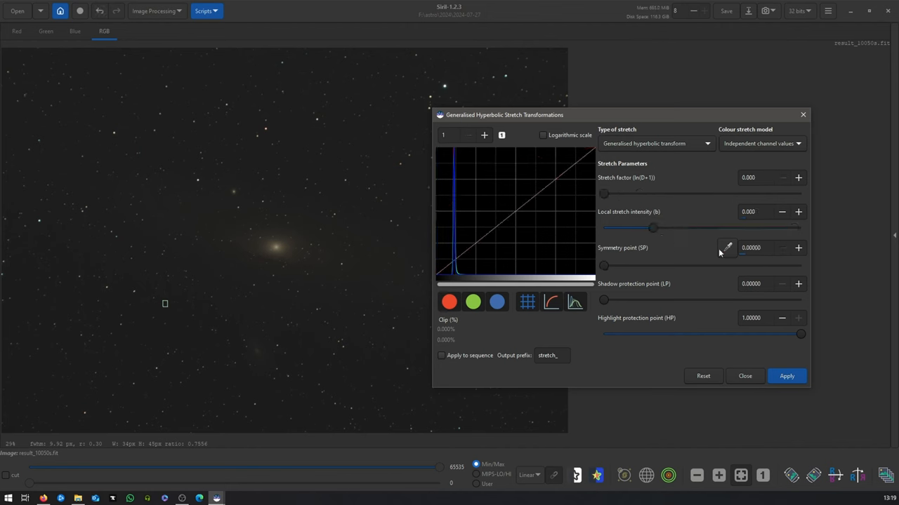
Step: Apply a stretch with symmetry point 0.111, local intensity 15, stretch factor 0.835
left_click_drag(603, 265, 625, 265)
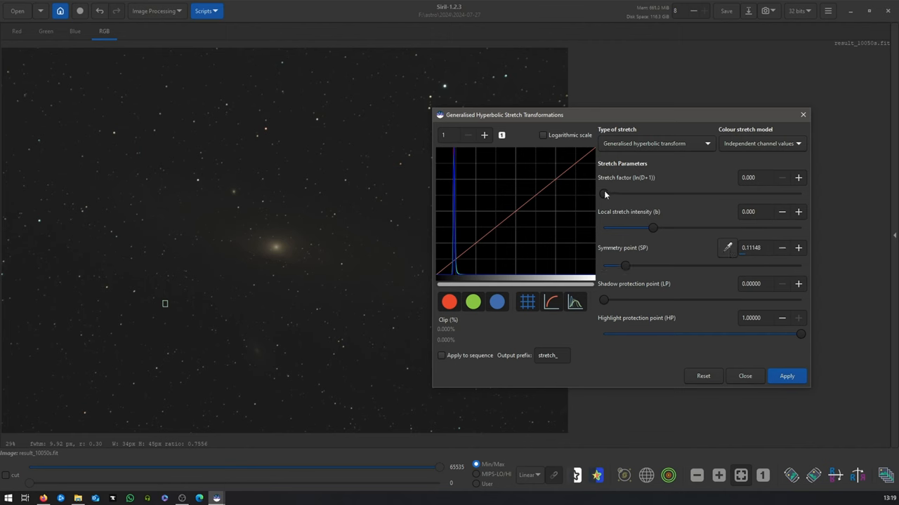
left_click_drag(652, 227, 801, 228)
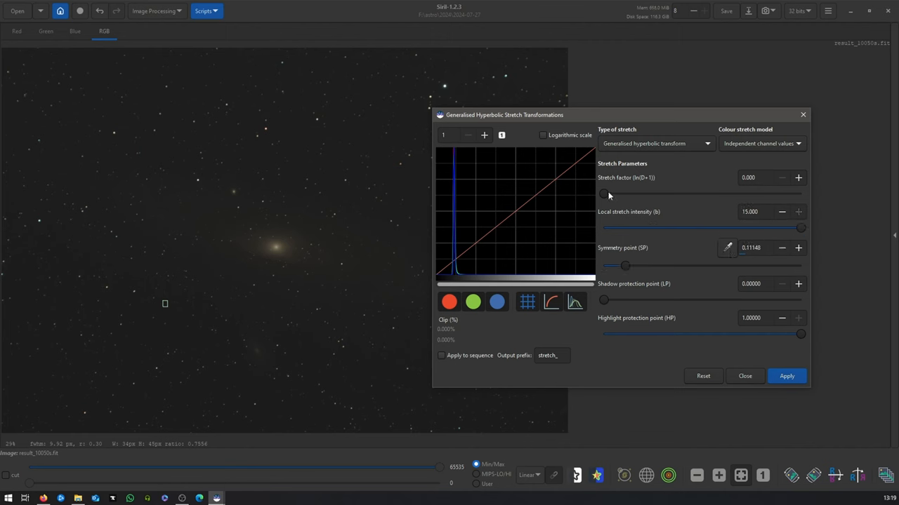
left_click_drag(602, 194, 625, 194)
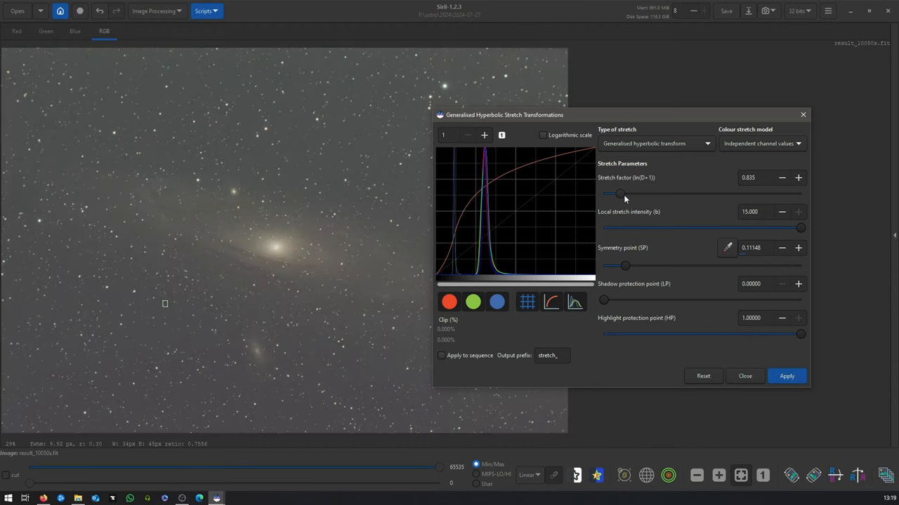
mouse_move(462, 292)
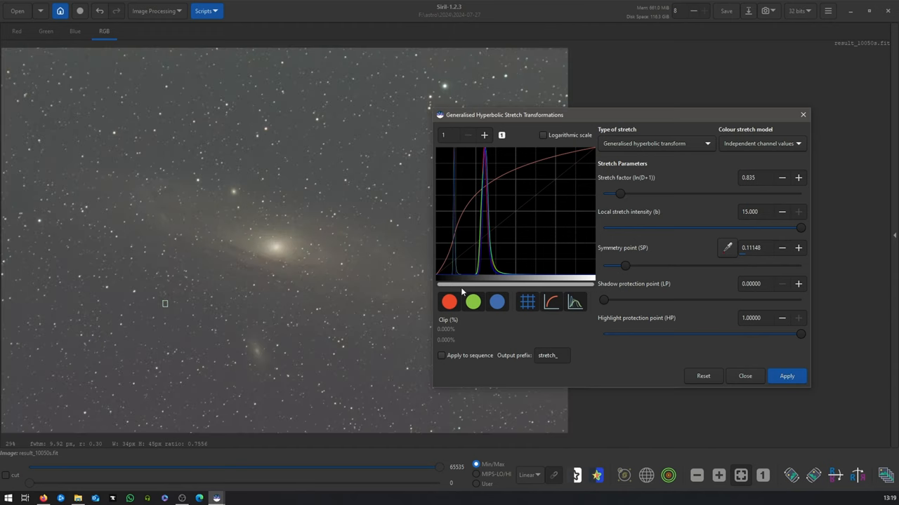
mouse_move(680, 304)
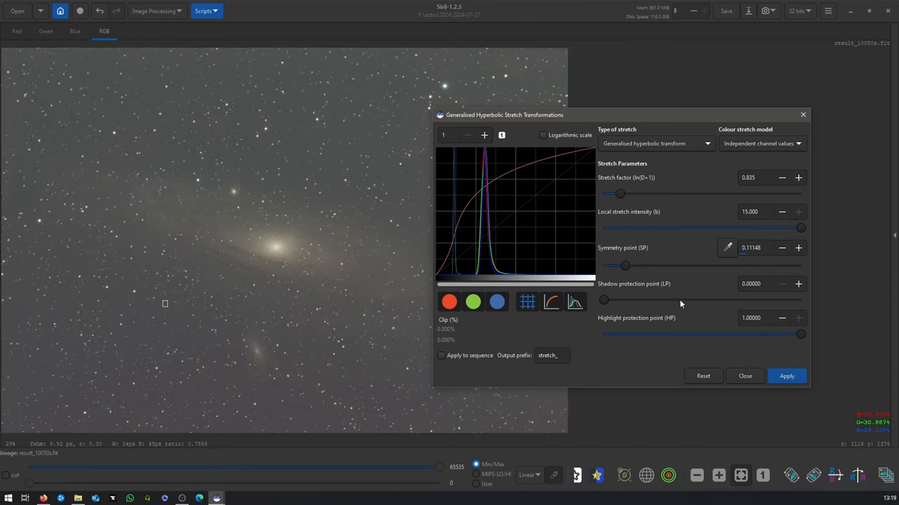
left_click(786, 376)
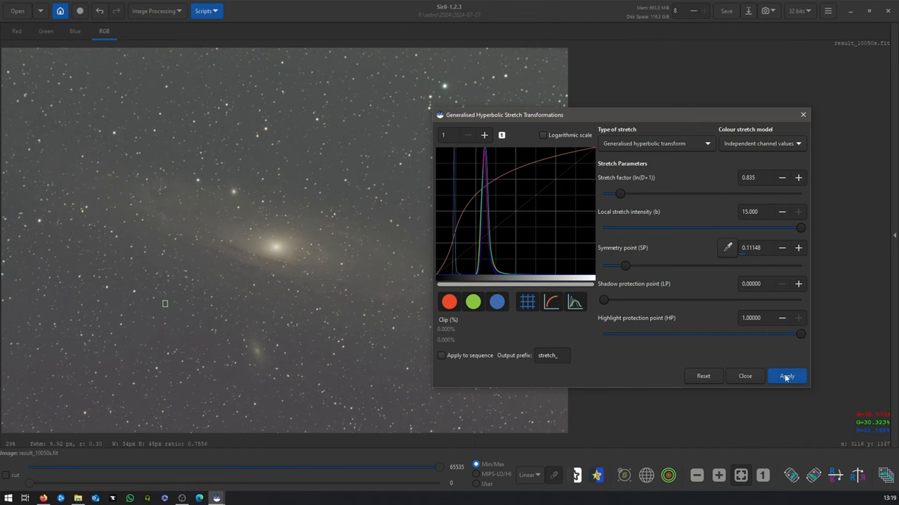
left_click(702, 375)
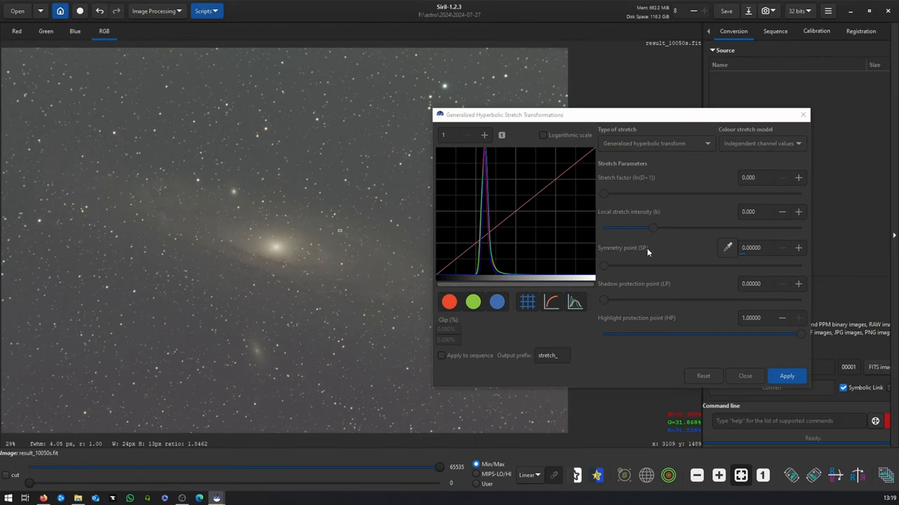
Step: Apply a third stretch with symmetry point 0.354 and stretch factor around 2
left_click_drag(603, 266, 673, 266)
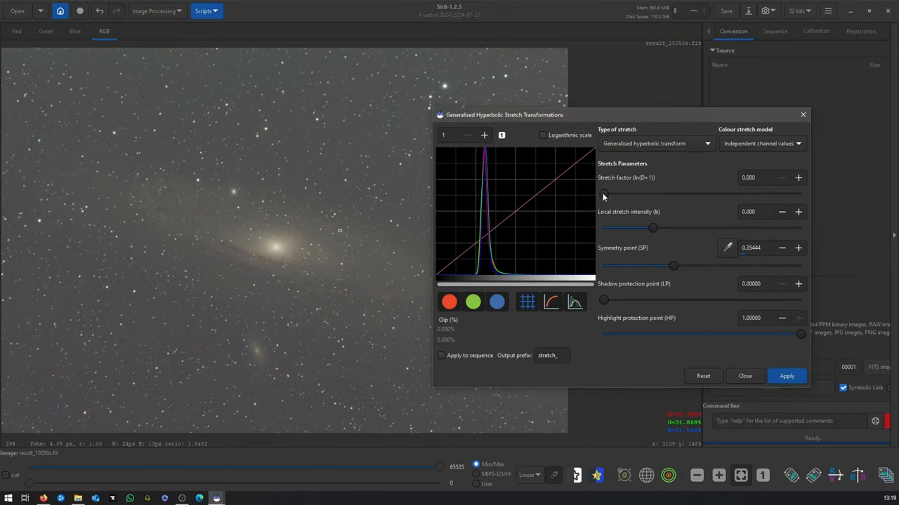
mouse_move(609, 196)
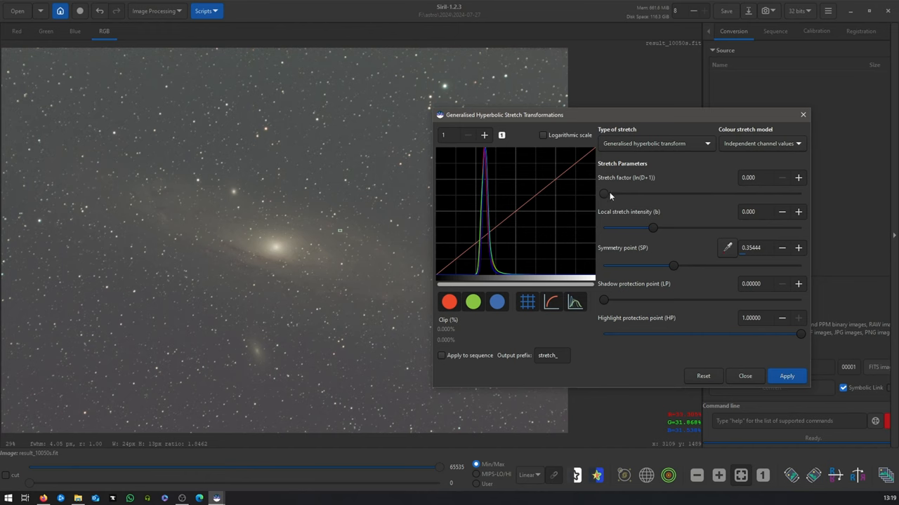
left_click_drag(603, 194, 627, 194)
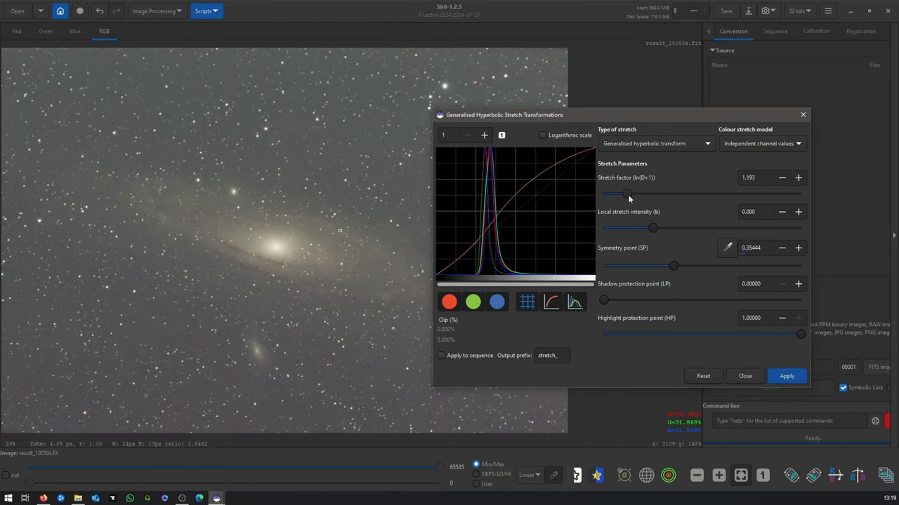
left_click_drag(627, 193, 639, 194)
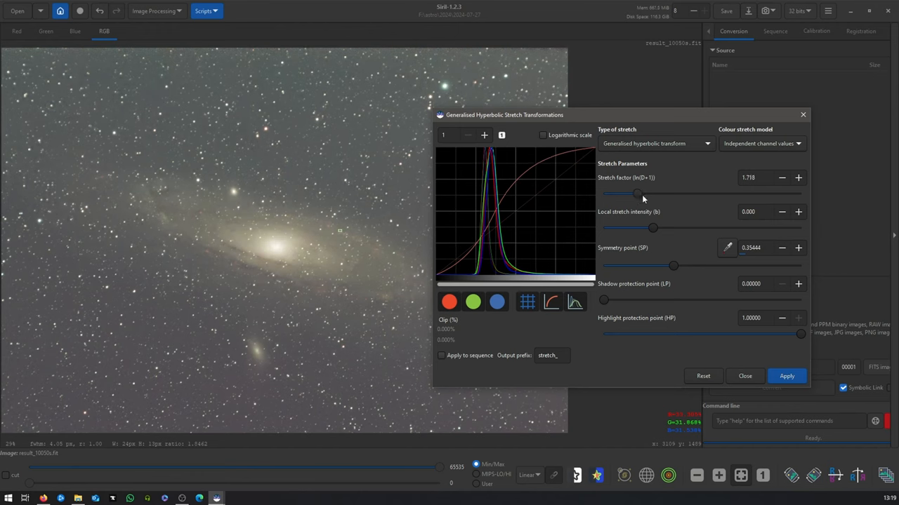
left_click_drag(632, 194, 644, 193)
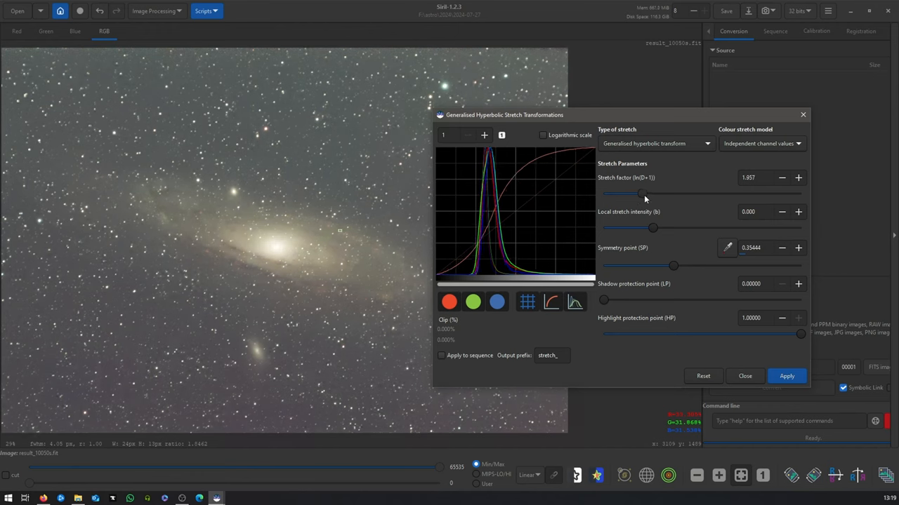
left_click_drag(641, 193, 647, 193)
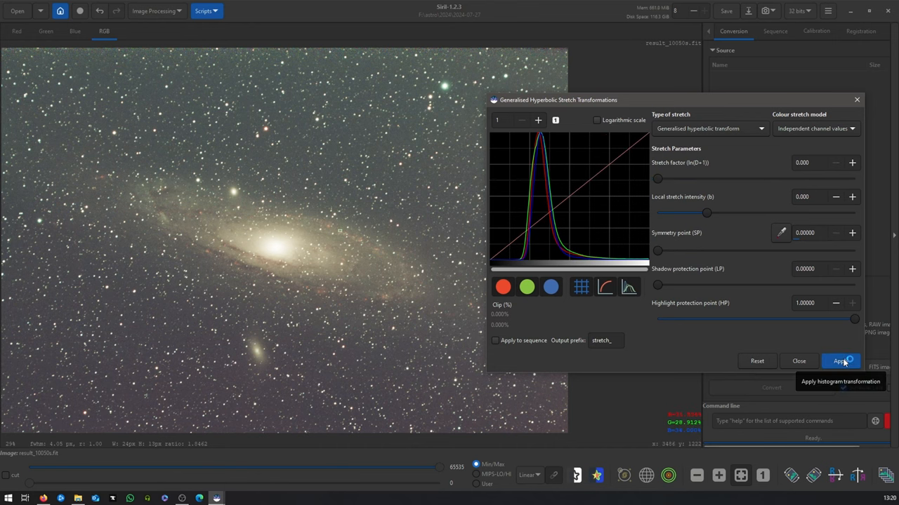
left_click(798, 361)
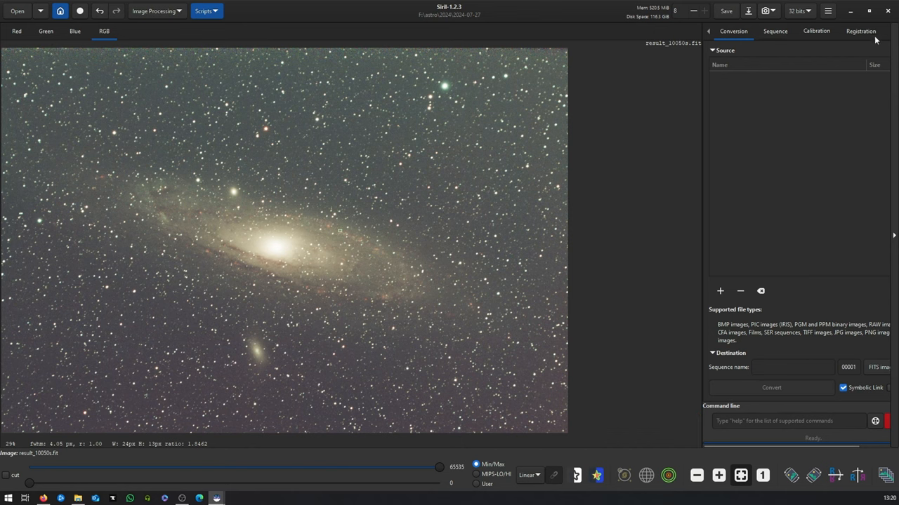
Step: Save the image as 32-bit floating point FITS result_10050s.fit
left_click(726, 10)
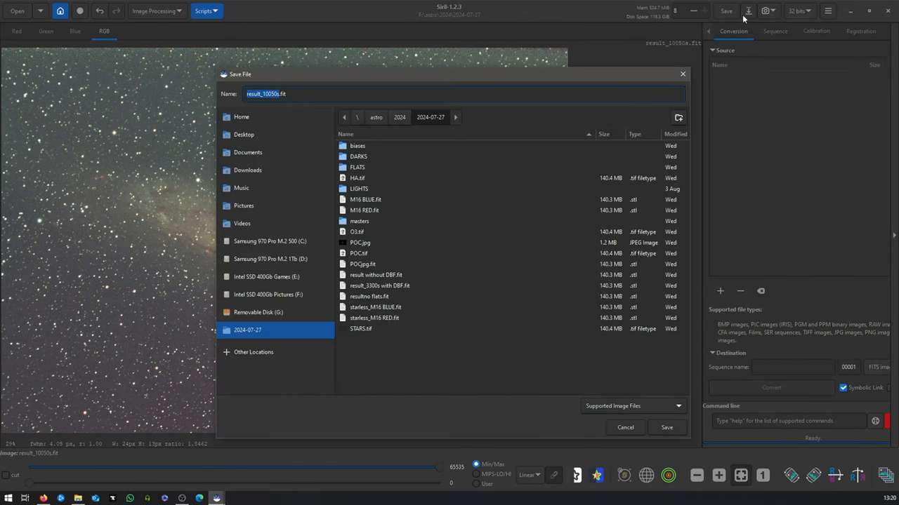
mouse_move(518, 264)
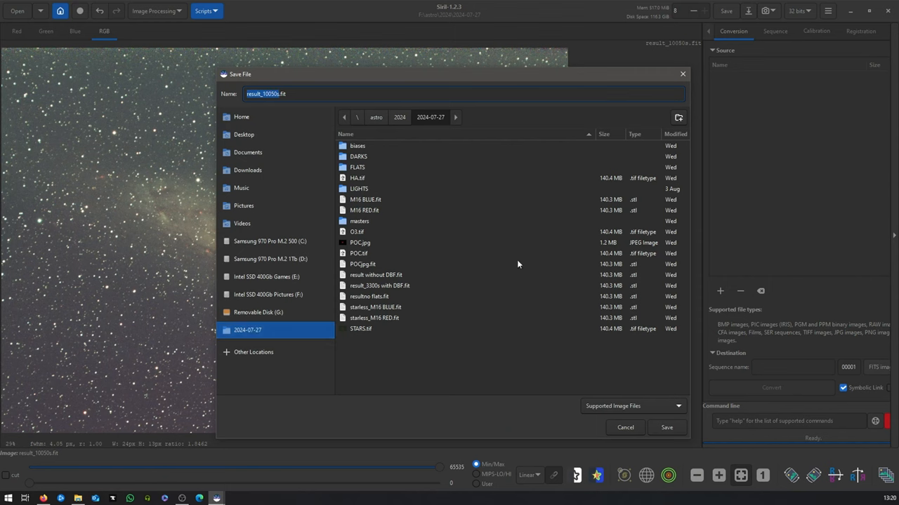
left_click(631, 406)
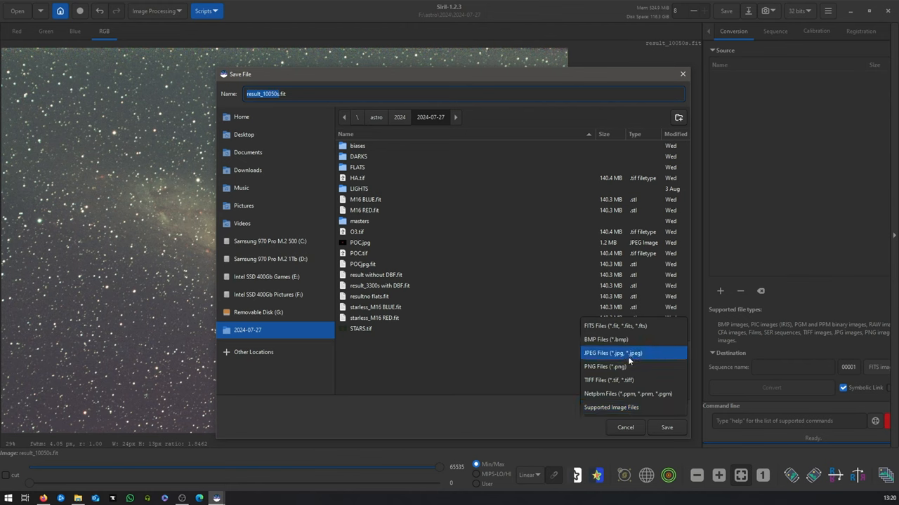
mouse_move(593, 360)
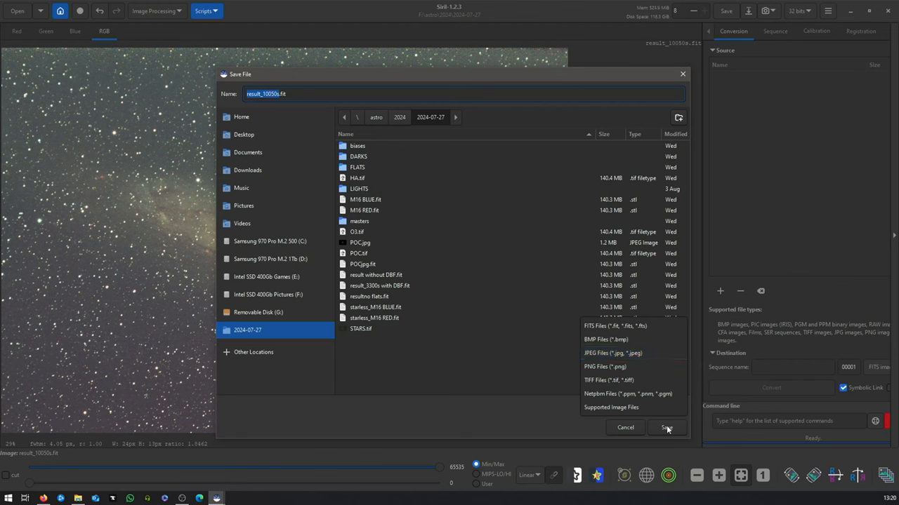
left_click(666, 428)
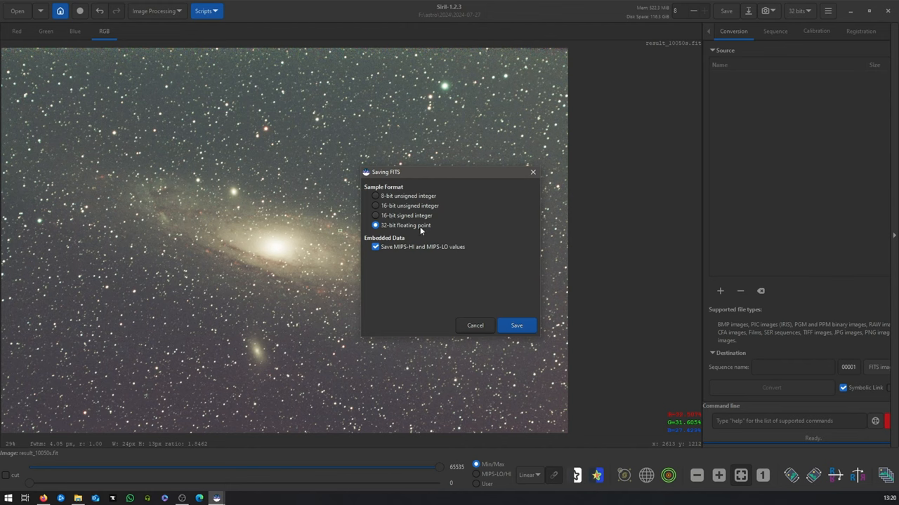
left_click(516, 325)
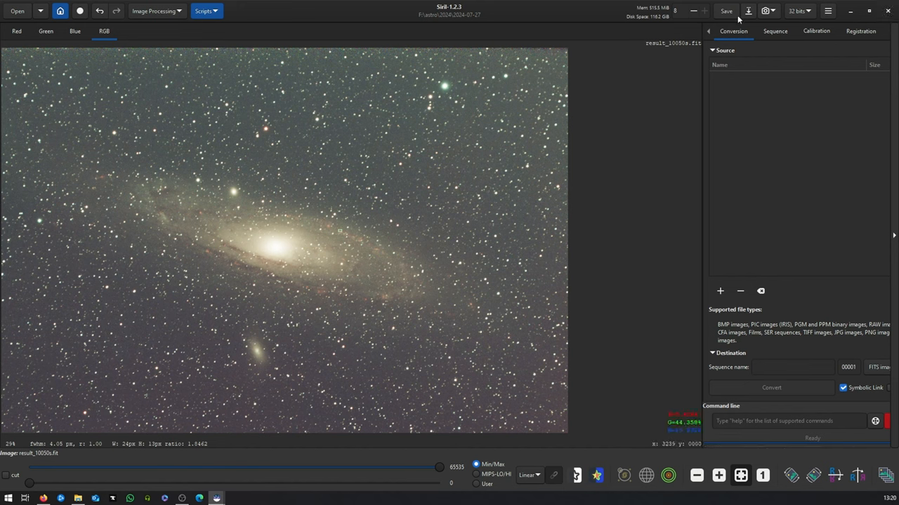
Step: Export result_10050s.tif as a 32-bit floating point TIFF to the Desktop
left_click(726, 11)
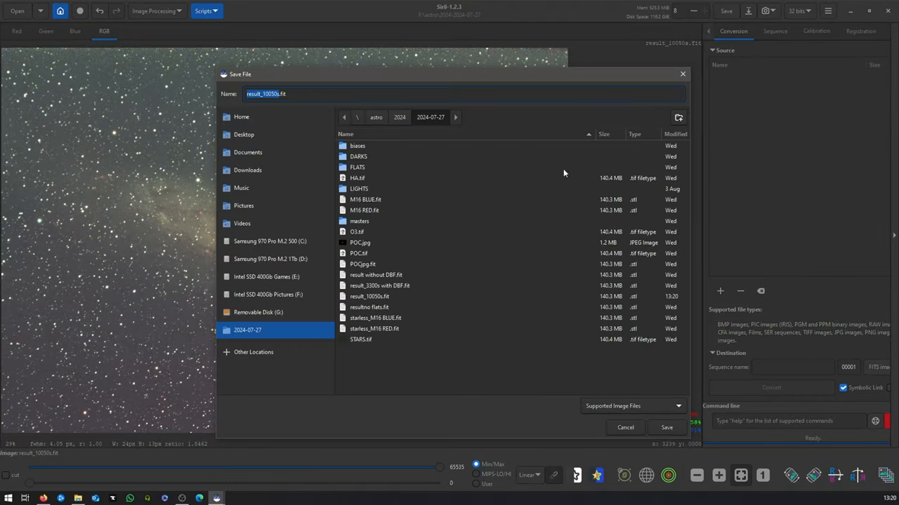
left_click(632, 406)
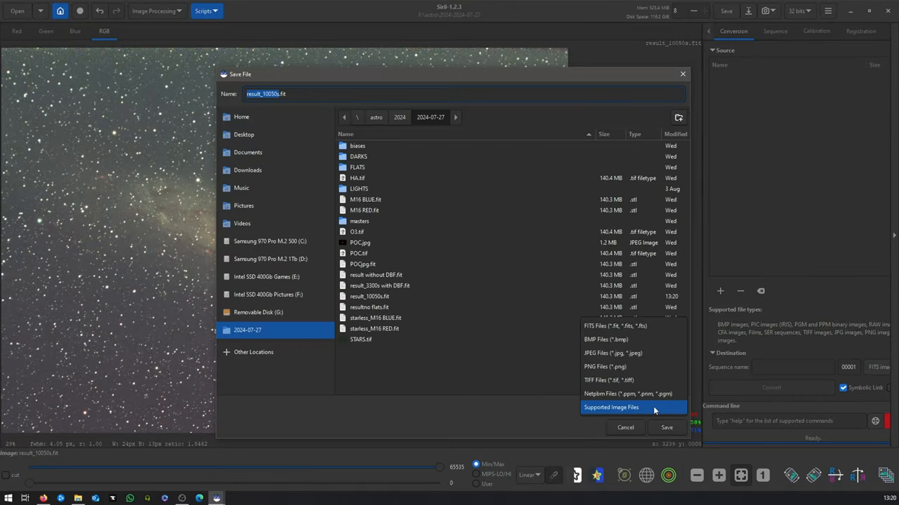
mouse_move(632, 380)
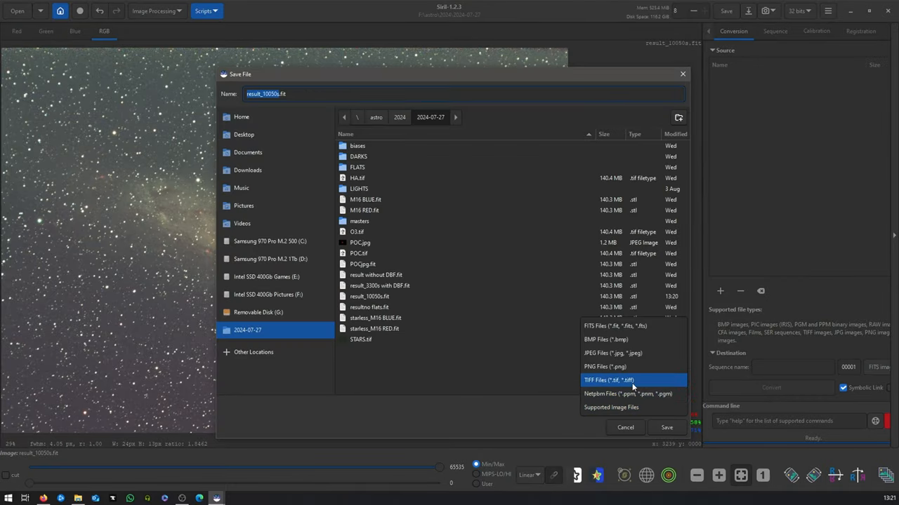
left_click(609, 379)
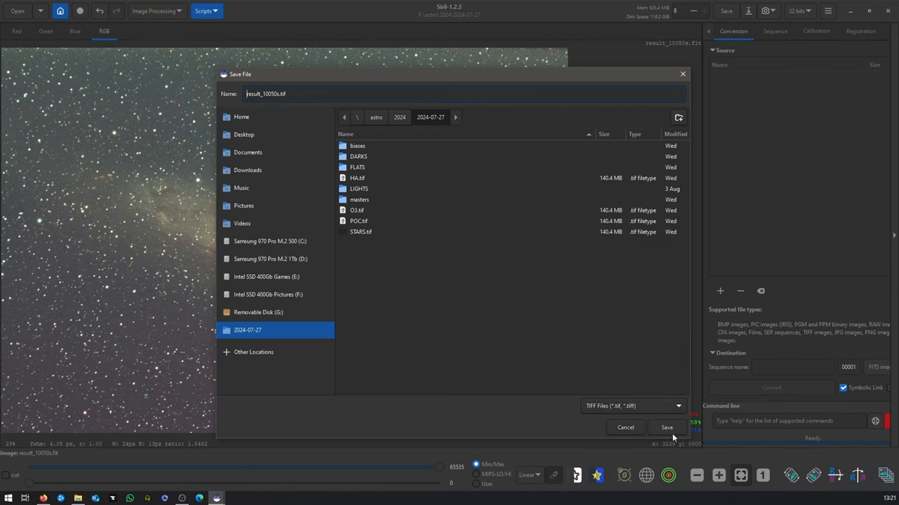
mouse_move(244, 134)
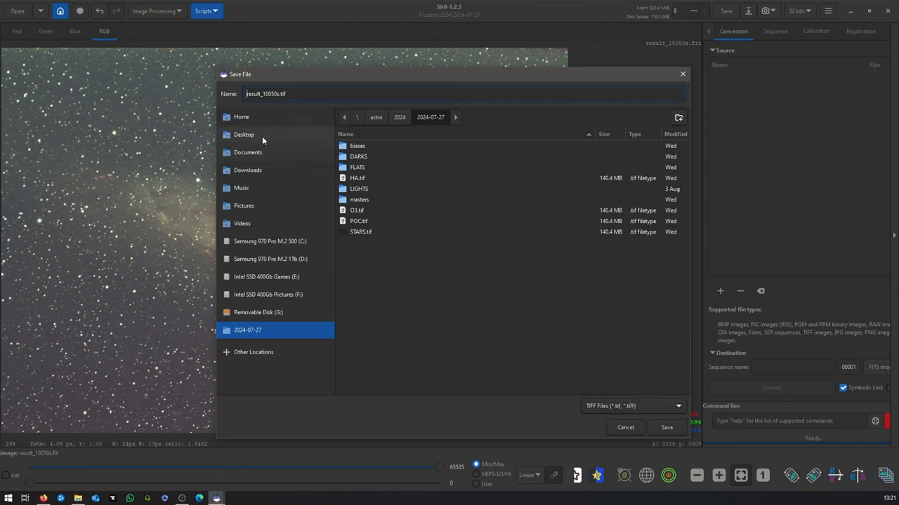
left_click(244, 134)
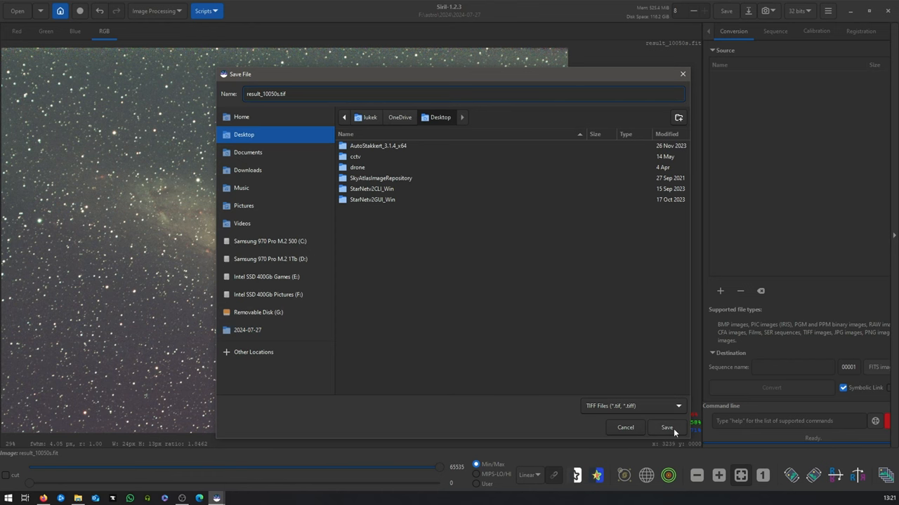
left_click(667, 427)
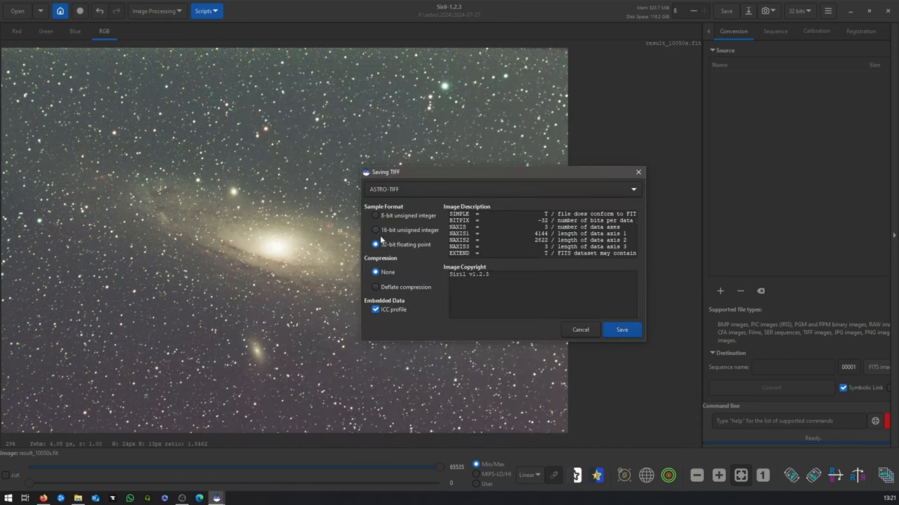
left_click(620, 329)
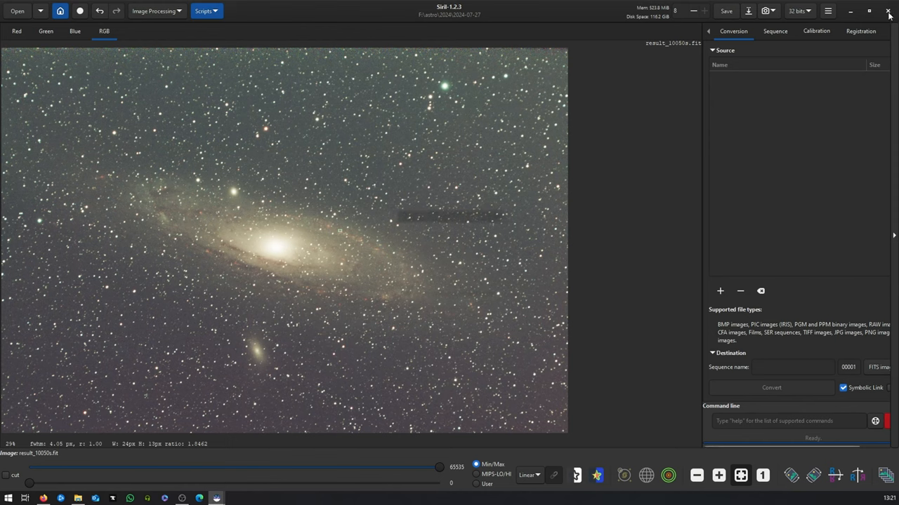
Step: Close Siril, then browse GIMP's Open Image dialog to the Desktop
left_click(888, 13)
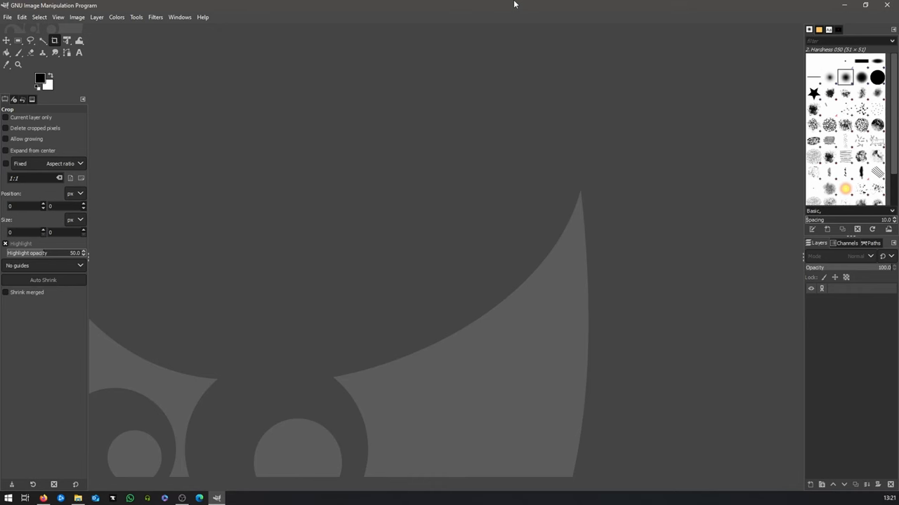
left_click(7, 16)
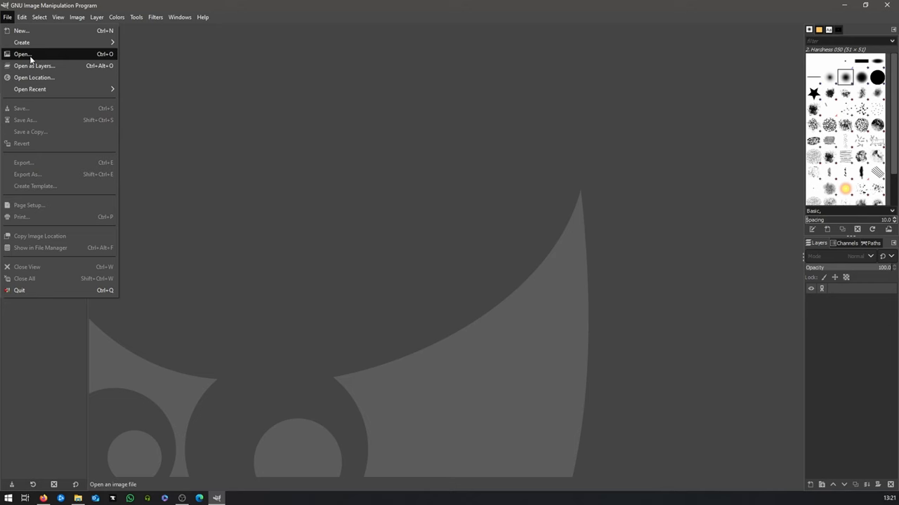
left_click(22, 54)
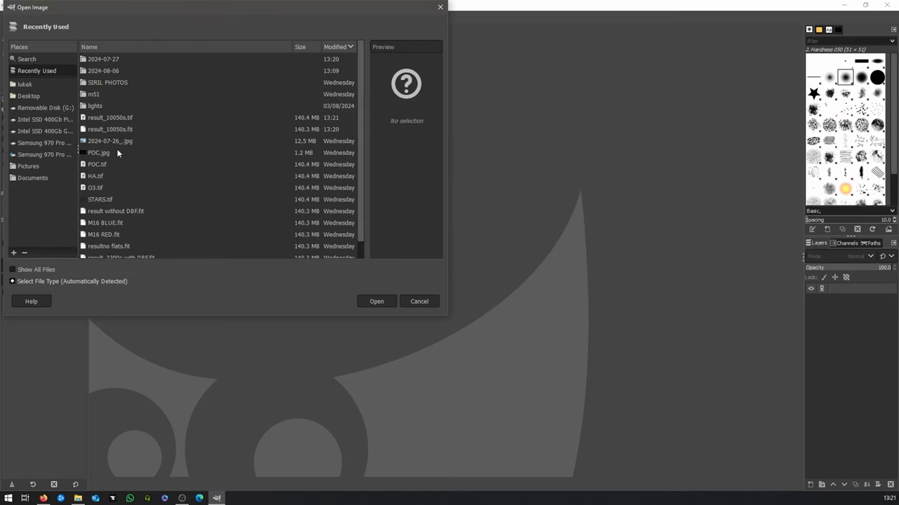
left_click(29, 95)
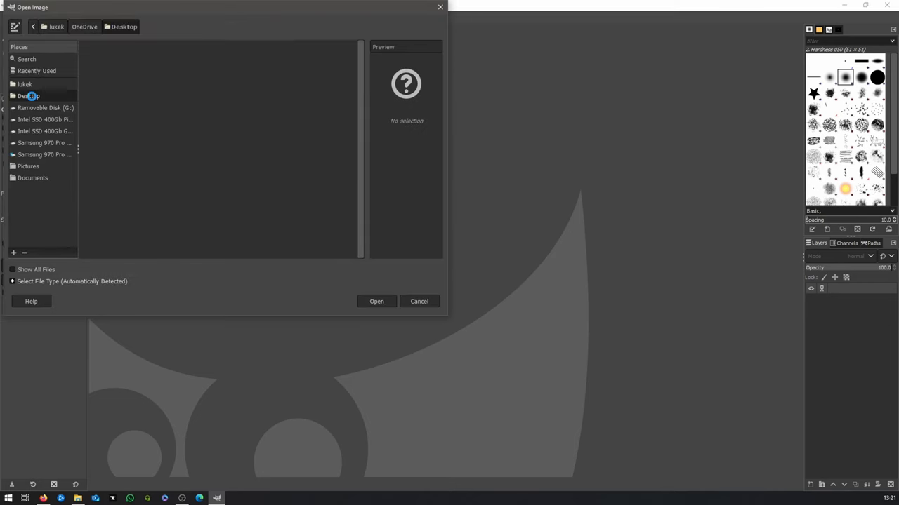